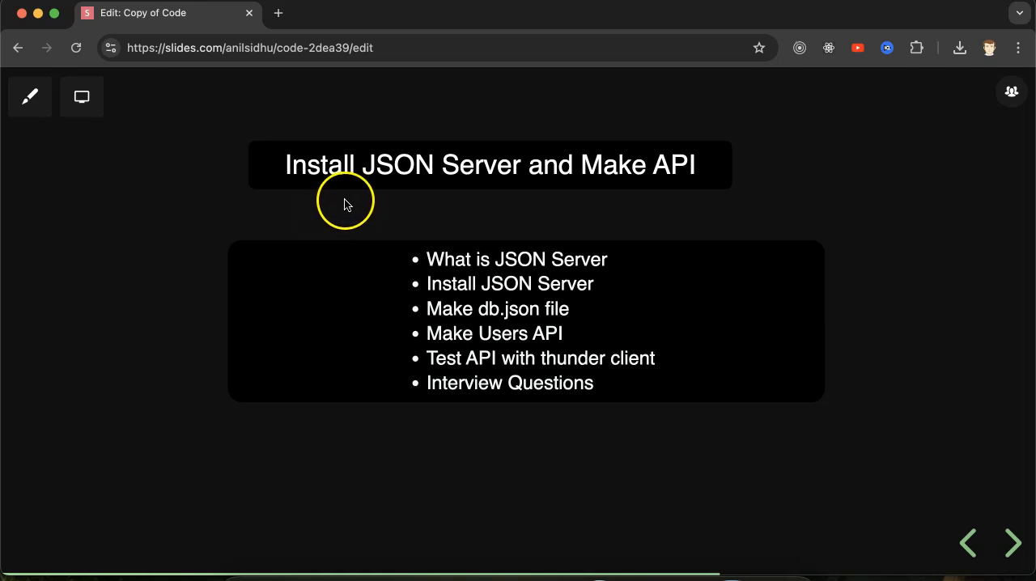
mouse_move(648, 188)
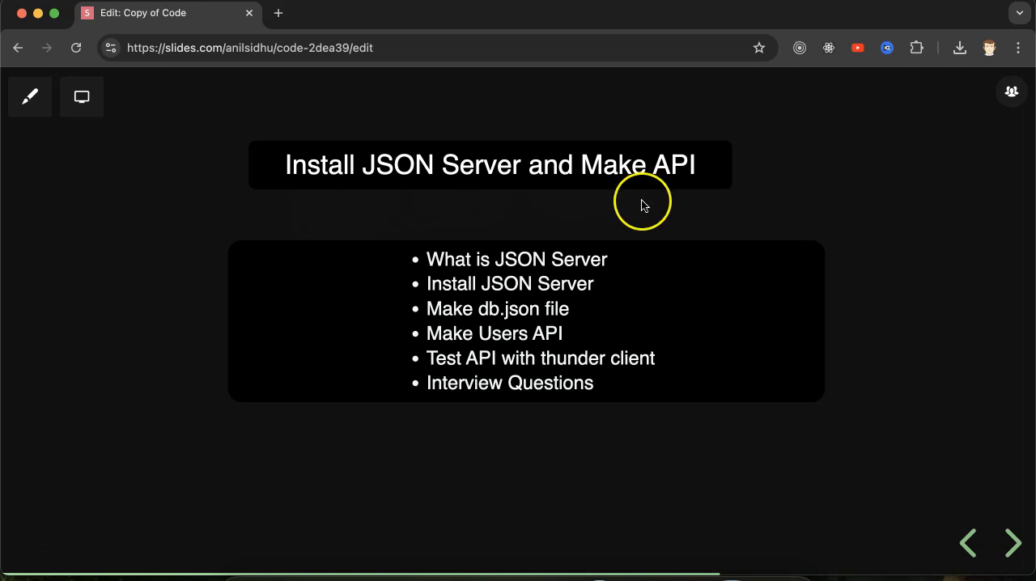
mouse_move(502, 295)
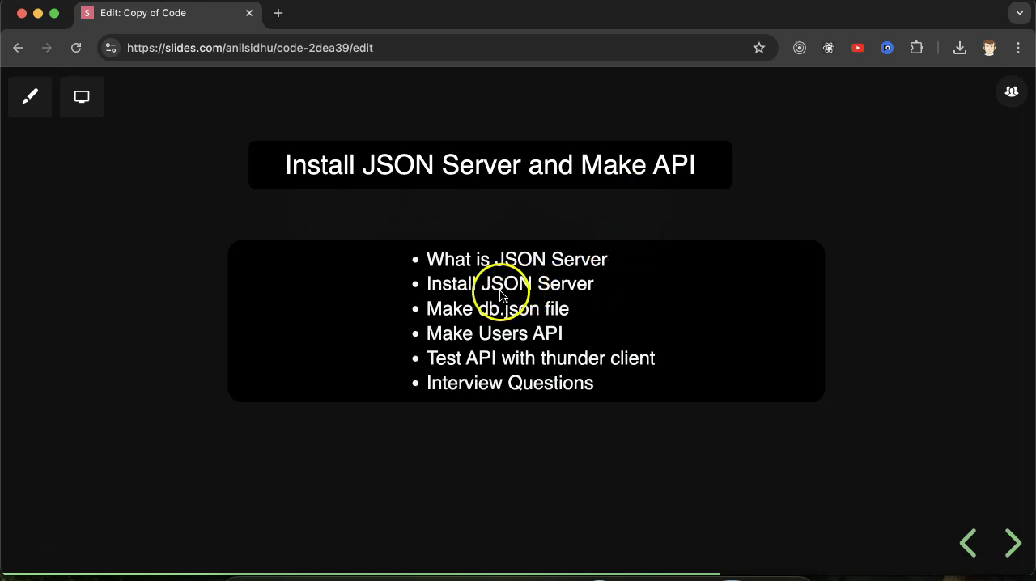
mouse_move(489, 324)
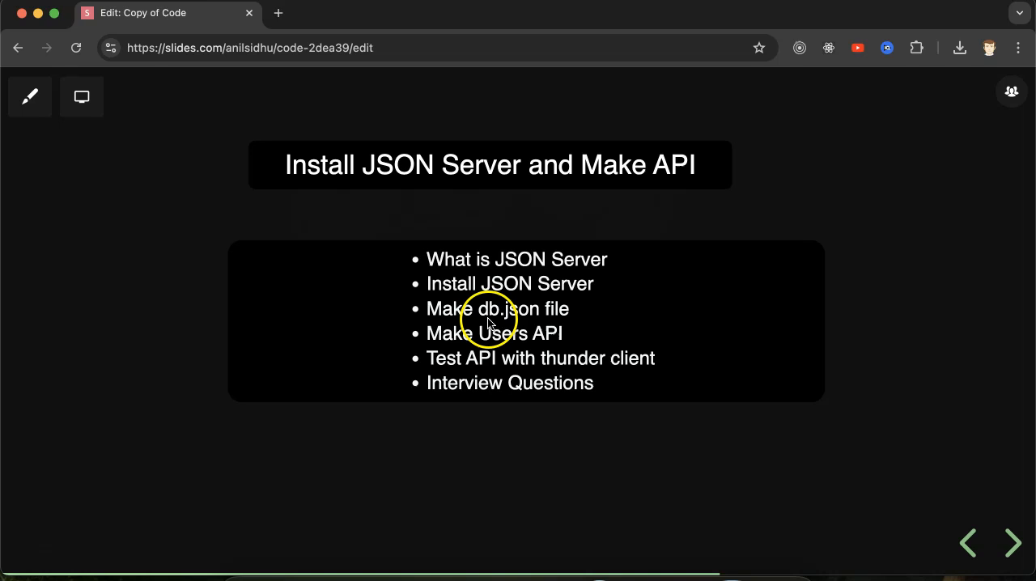
mouse_move(580, 317)
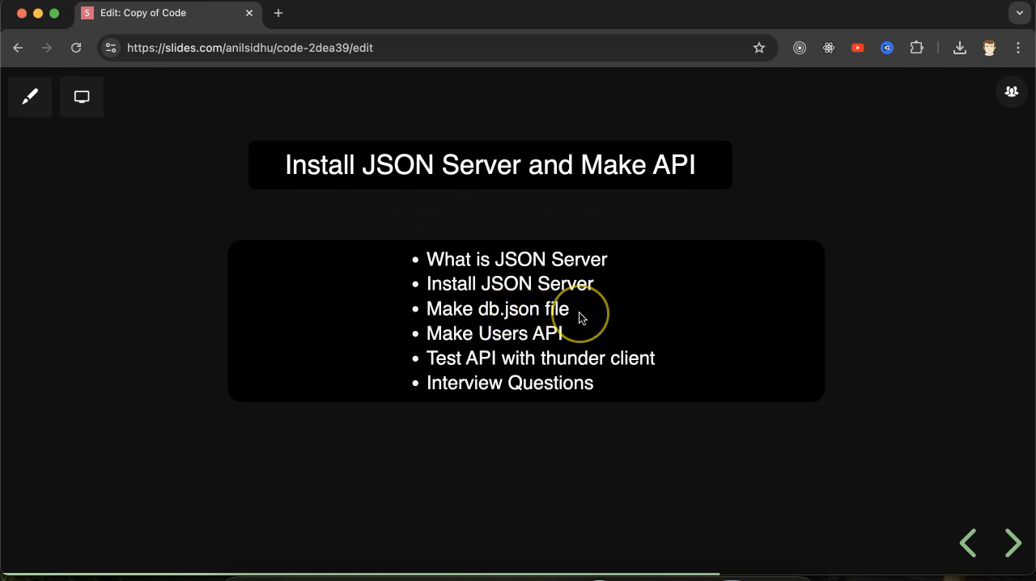
mouse_move(580, 317)
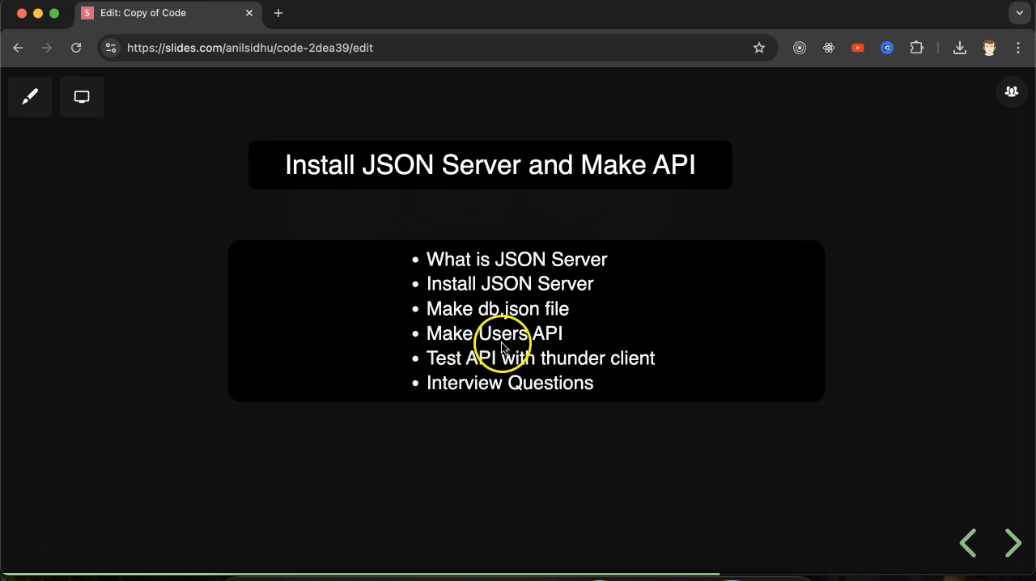
mouse_move(558, 383)
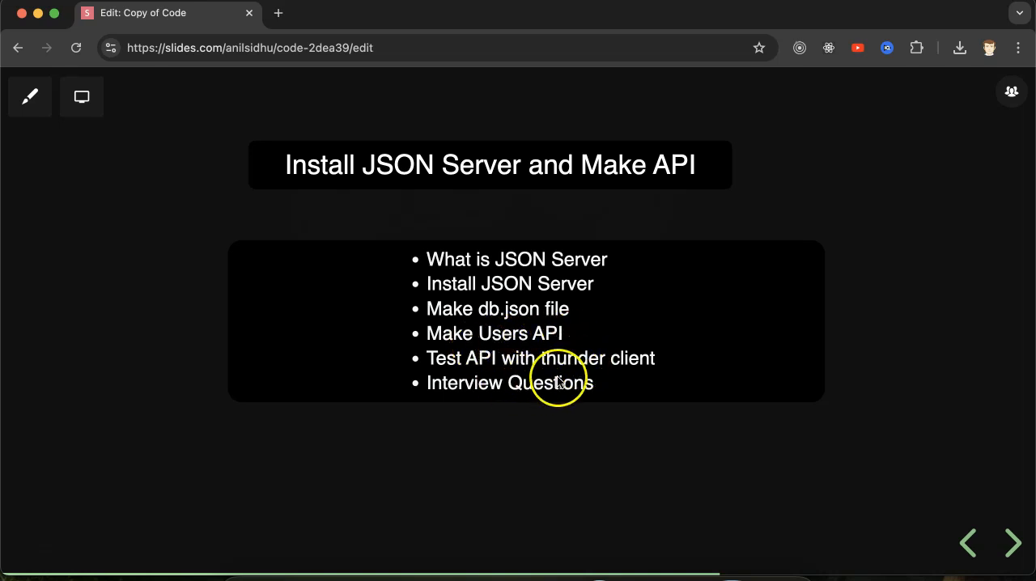
mouse_move(580, 371)
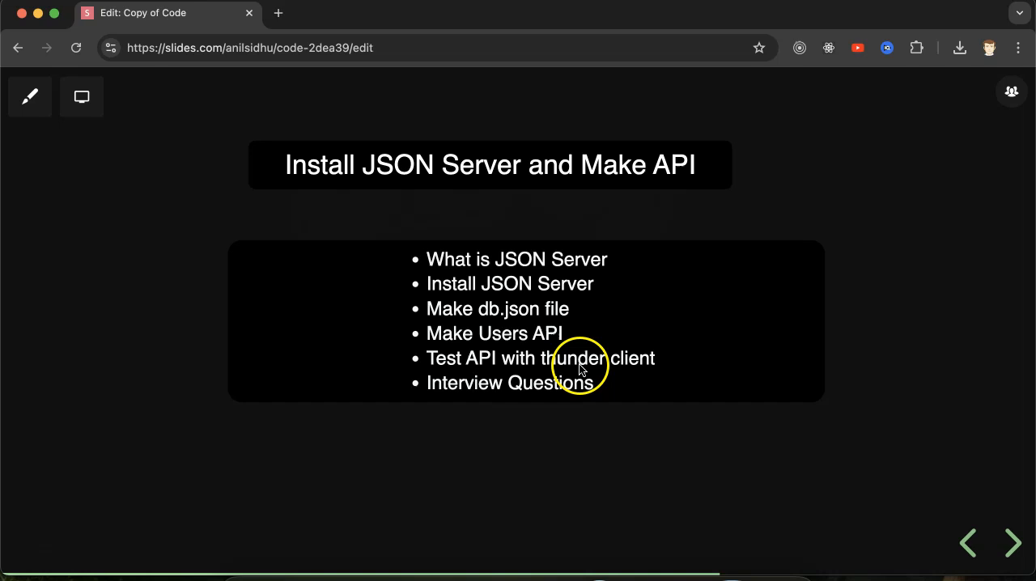
mouse_move(634, 377)
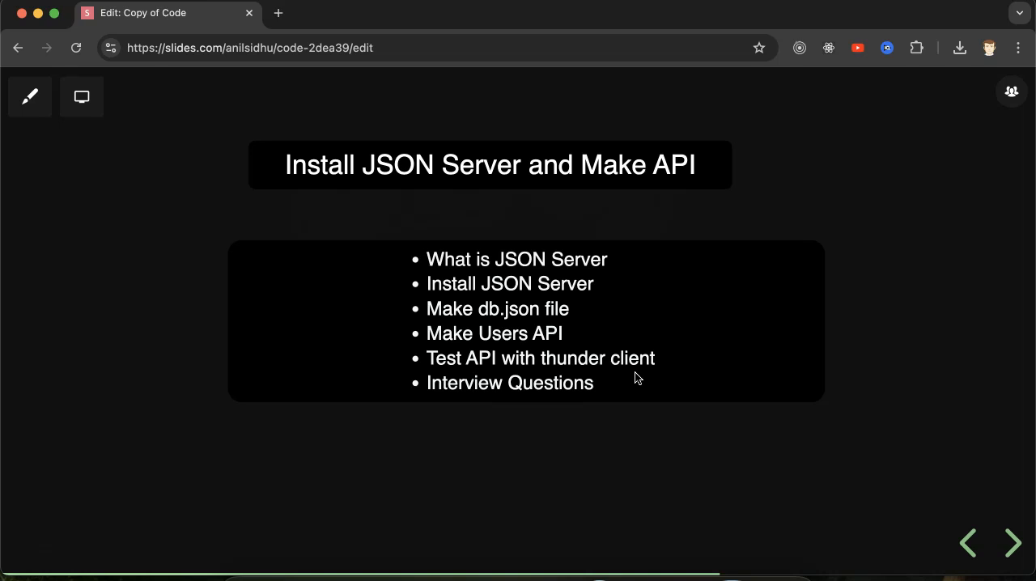
mouse_move(621, 269)
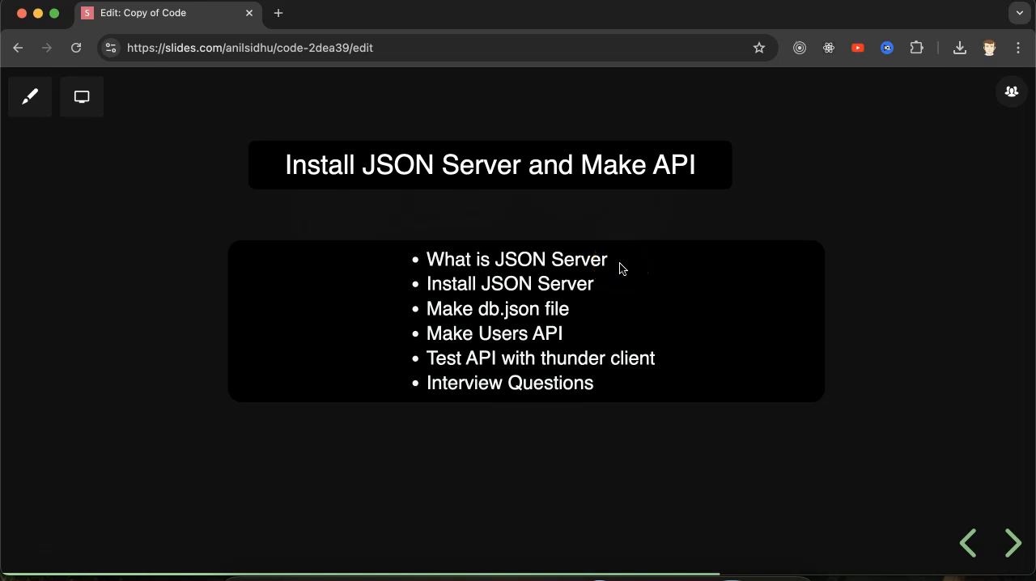
mouse_move(616, 277)
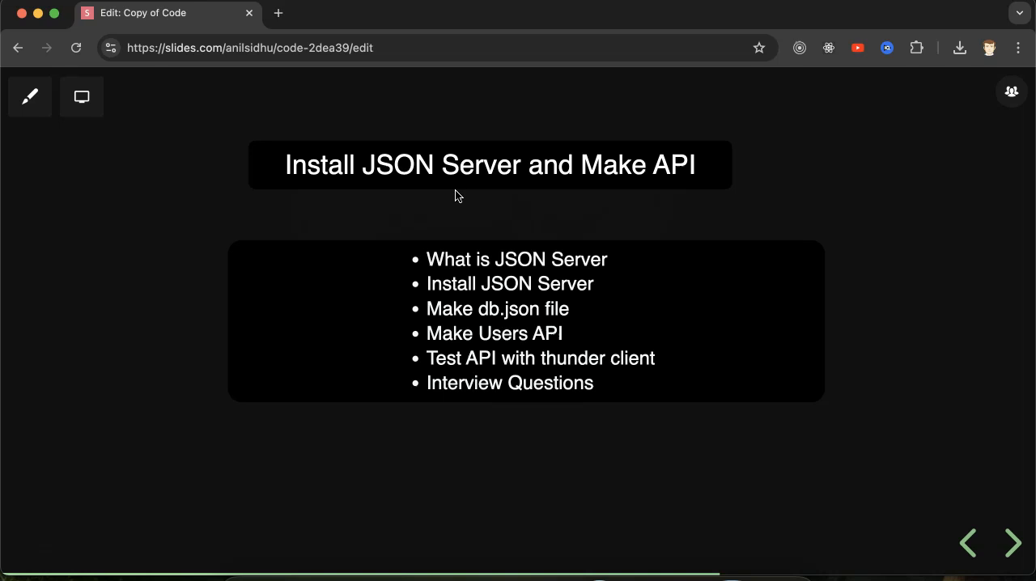
mouse_move(480, 182)
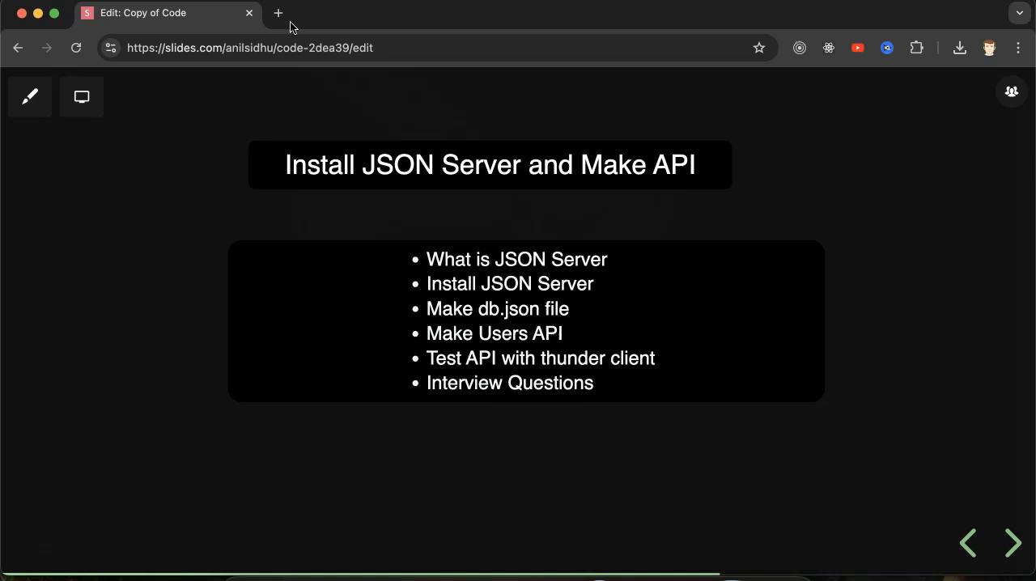
Search Google for "json server typicode" in a new browser tab.
click(278, 13)
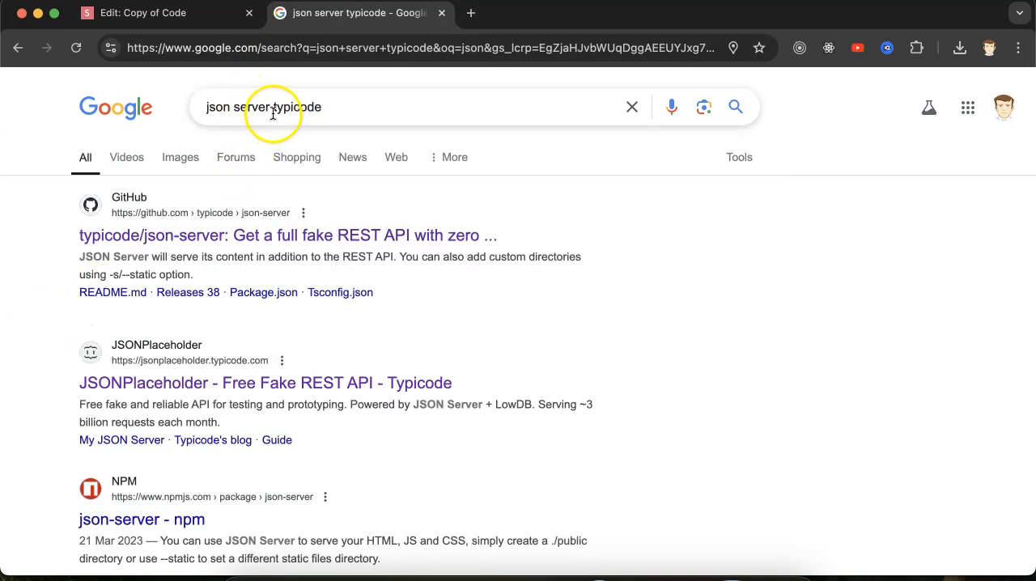
click(332, 107)
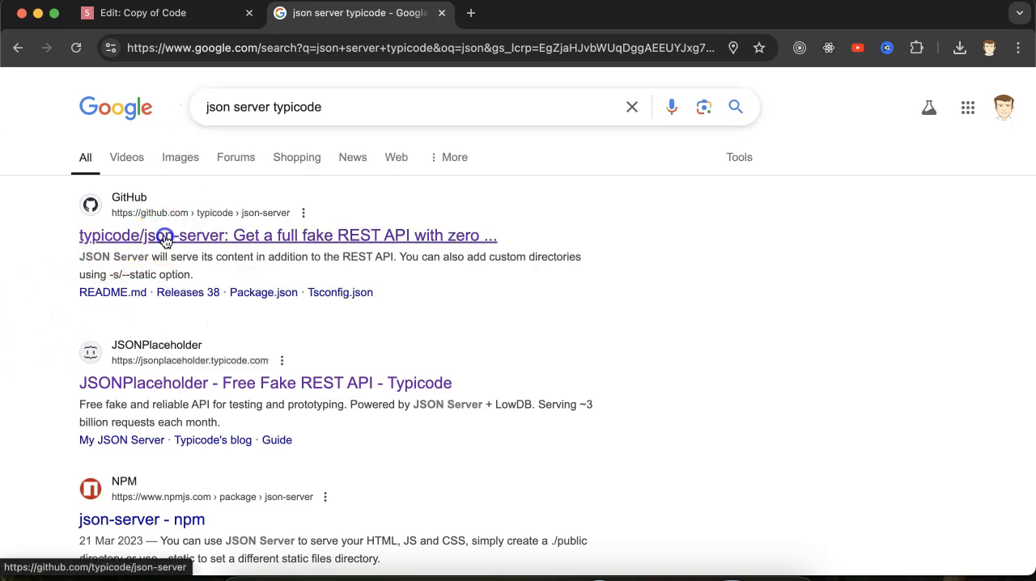
Open typicode/json-server on GitHub and select the README's npm install json-server command.
click(165, 234)
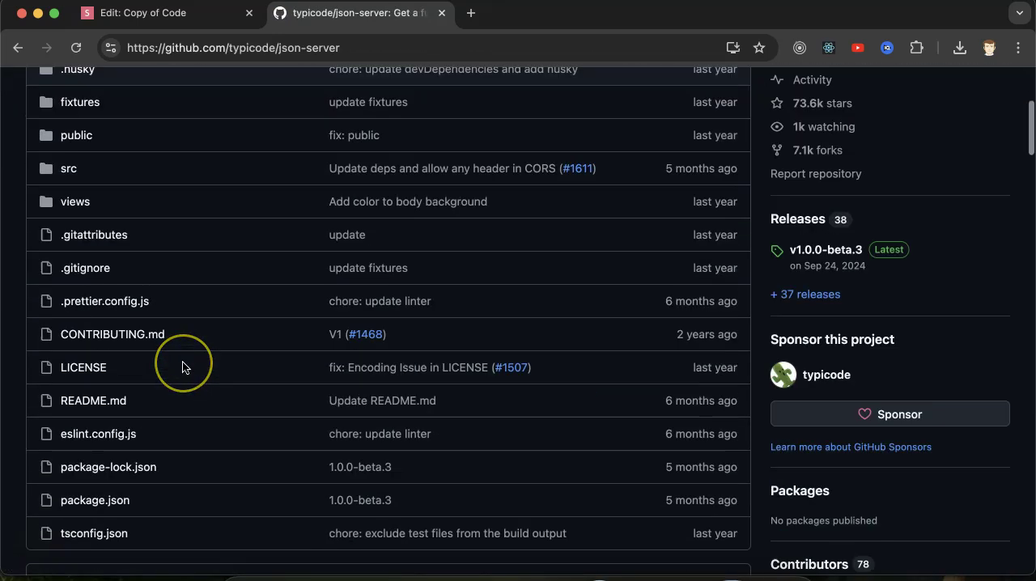
scroll(down, 3)
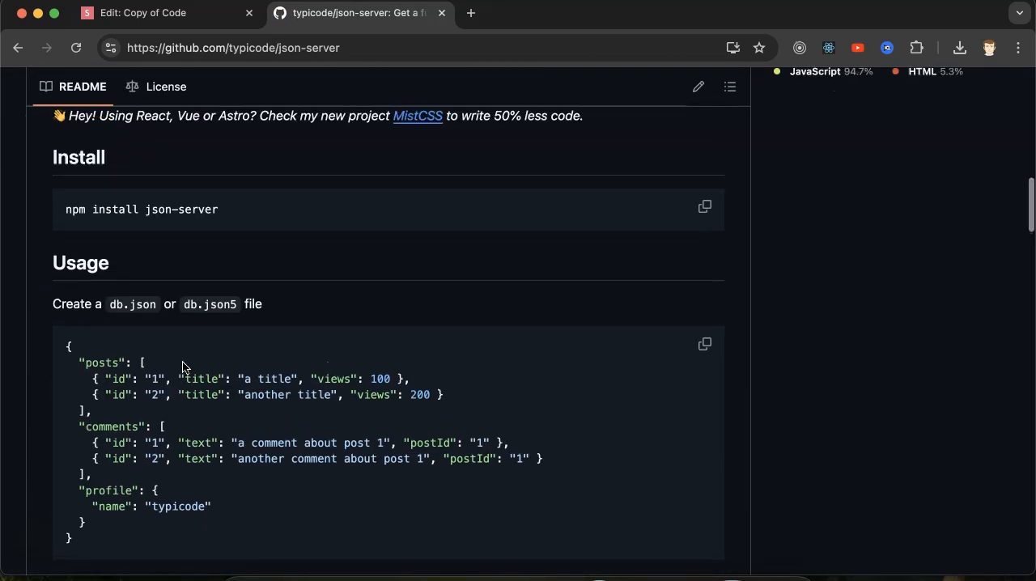
double_click(198, 233)
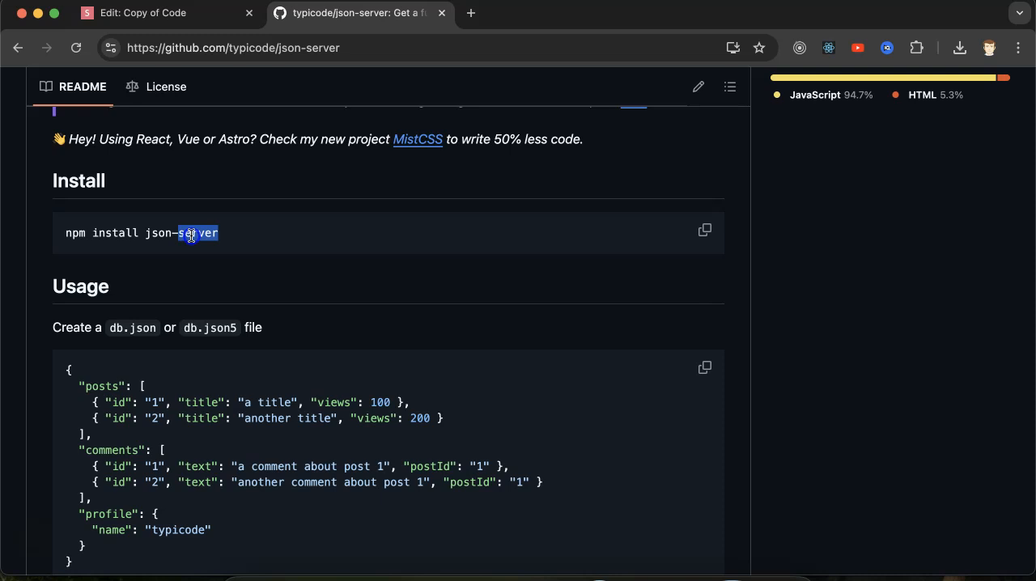
click(704, 230)
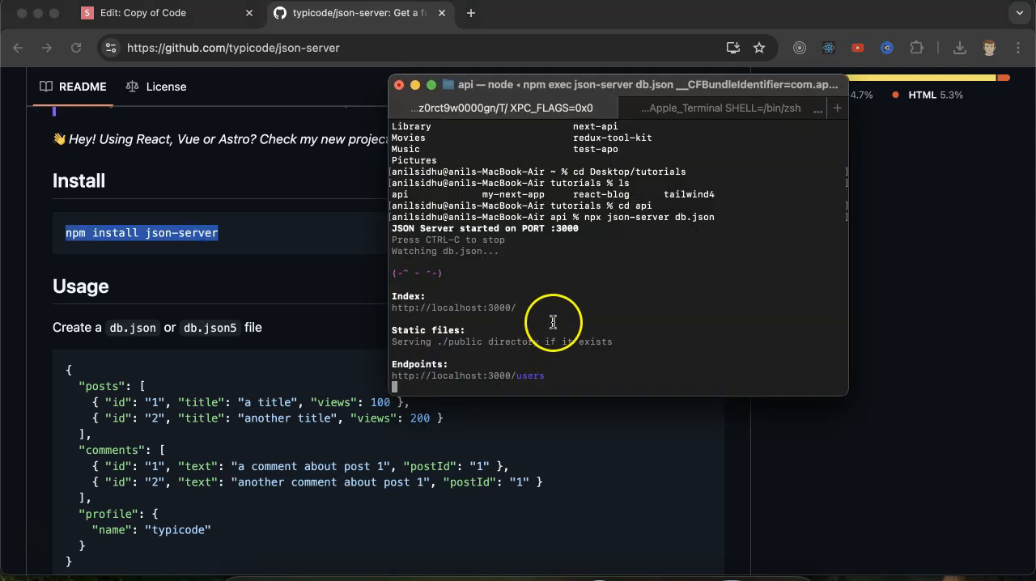
mouse_move(690, 230)
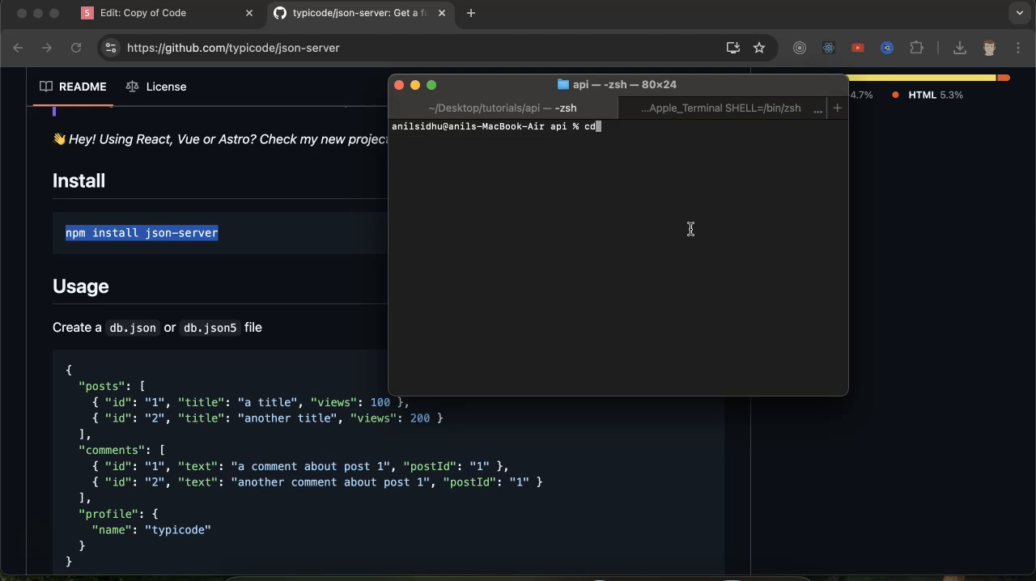
Create an api folder on the Desktop and run npm install json-server inside it.
key(Return)
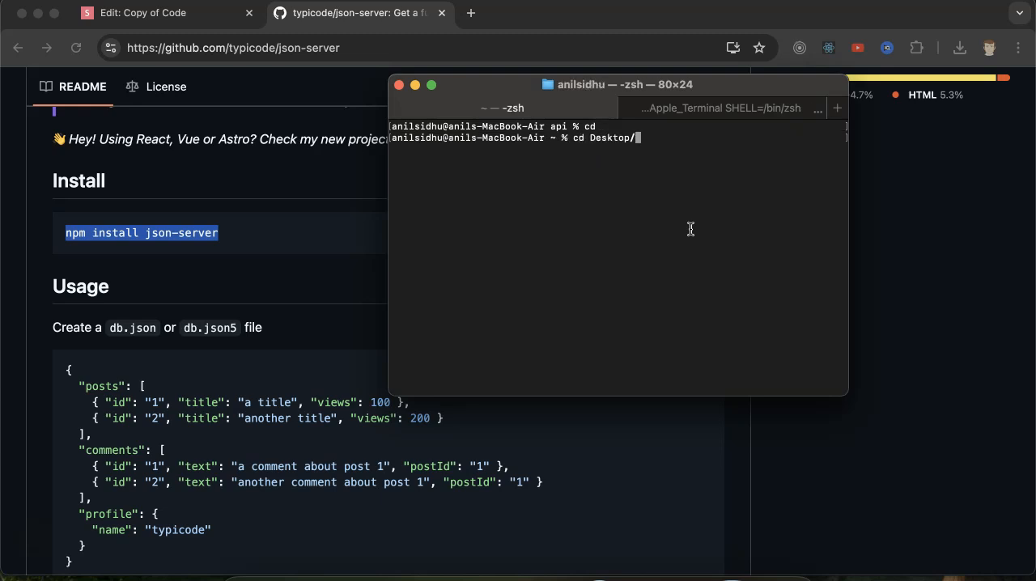
key(Return)
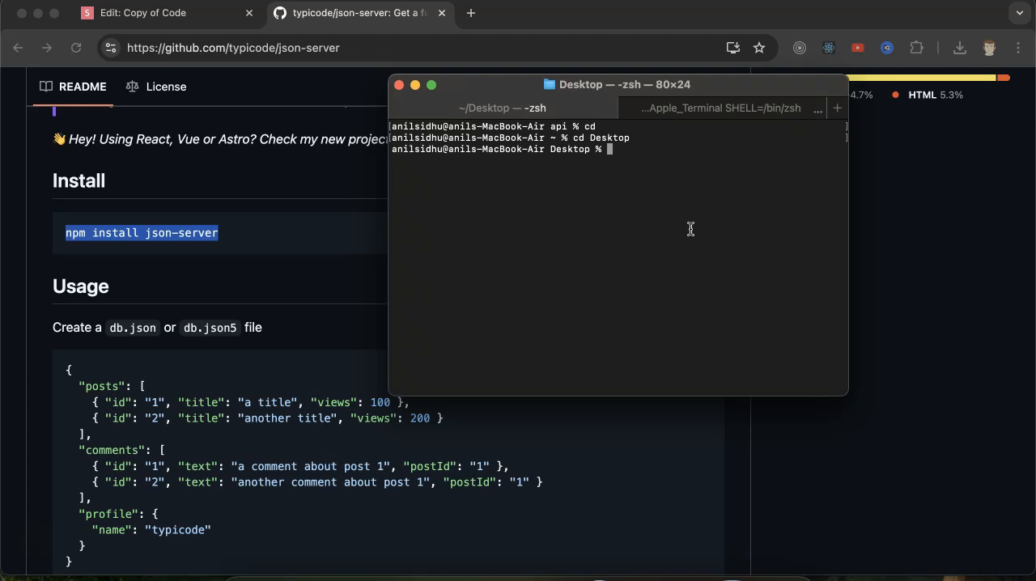
text(mkdir)
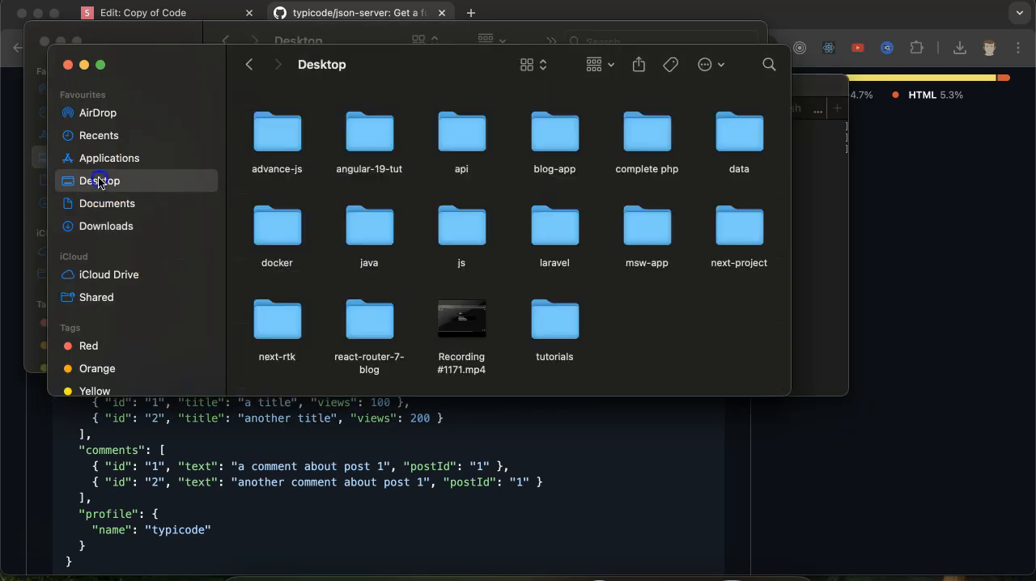
mouse_move(462, 146)
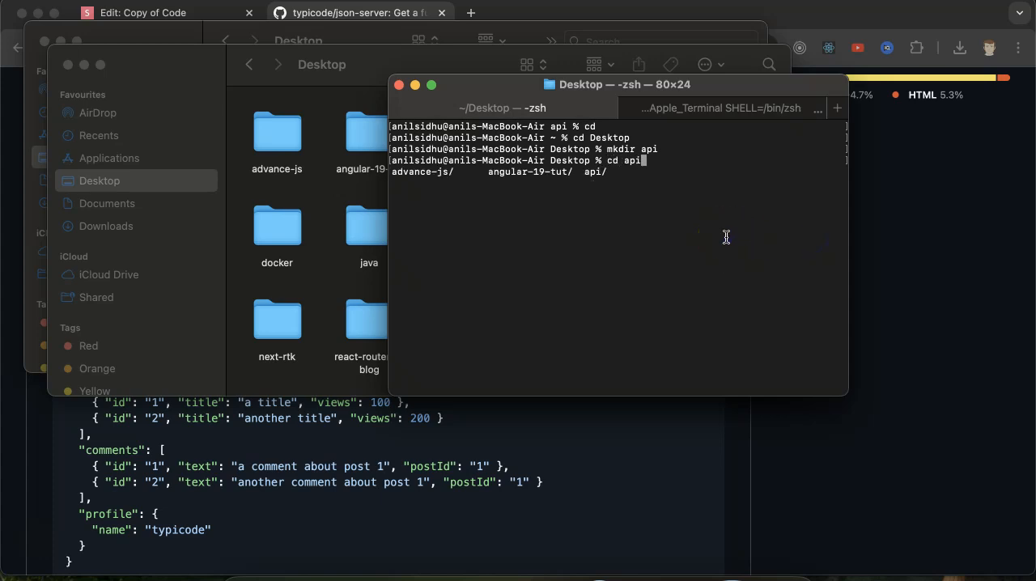
key(Return)
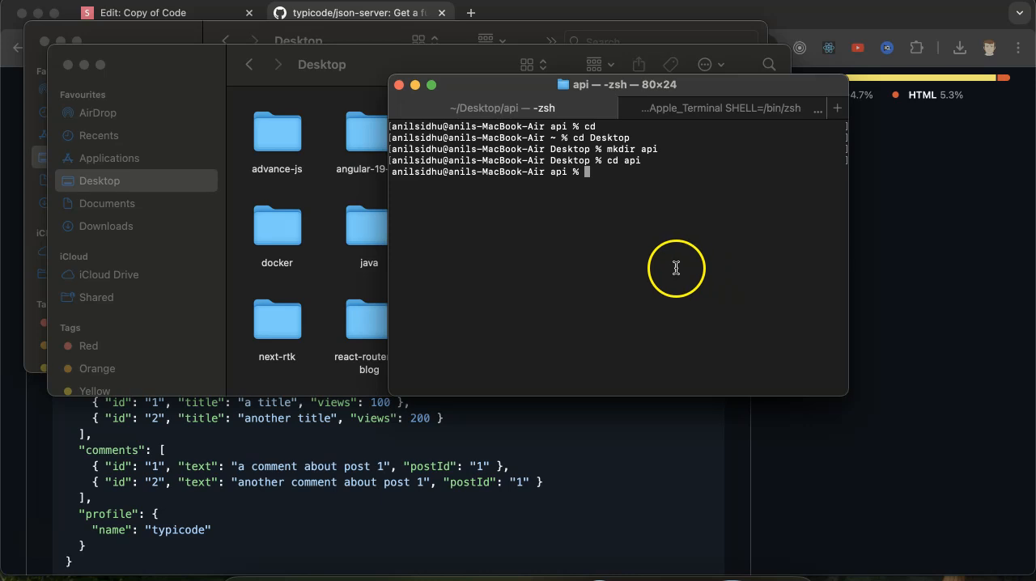
text(npm install json-server)
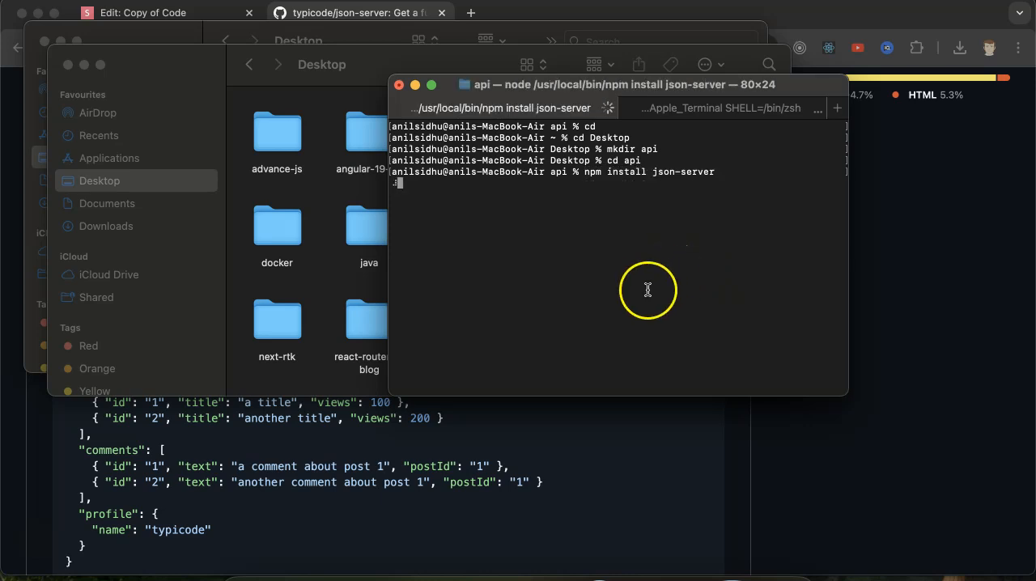
mouse_move(320, 235)
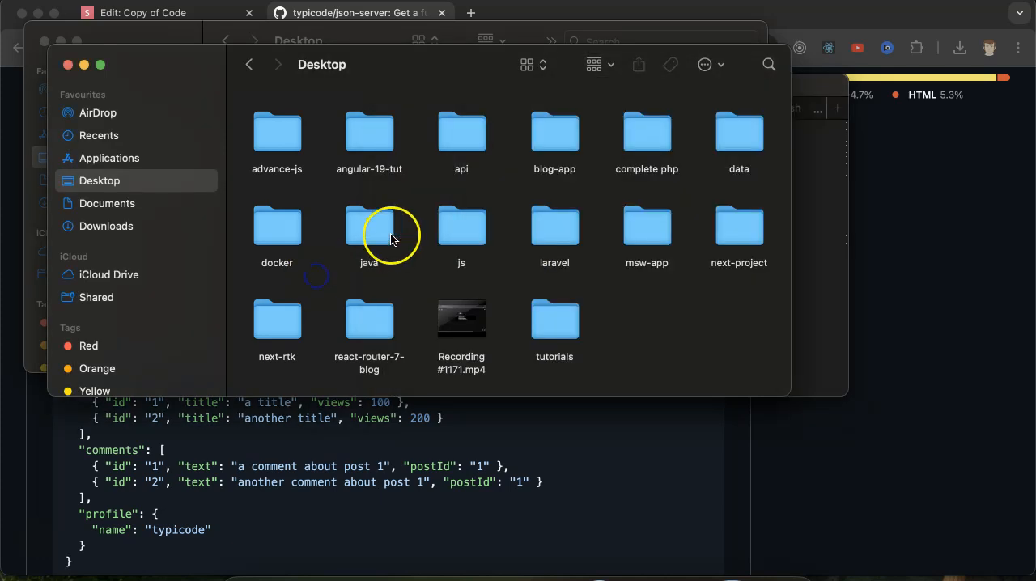
Inspect the api folder in Finder: node_modules, package.json and package-lock.json.
click(461, 133)
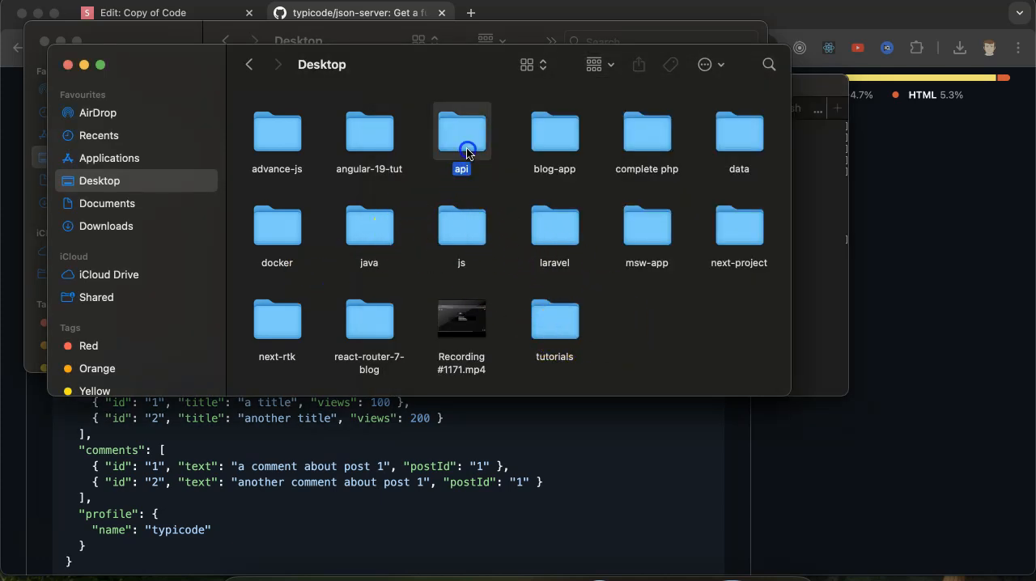
double_click(461, 132)
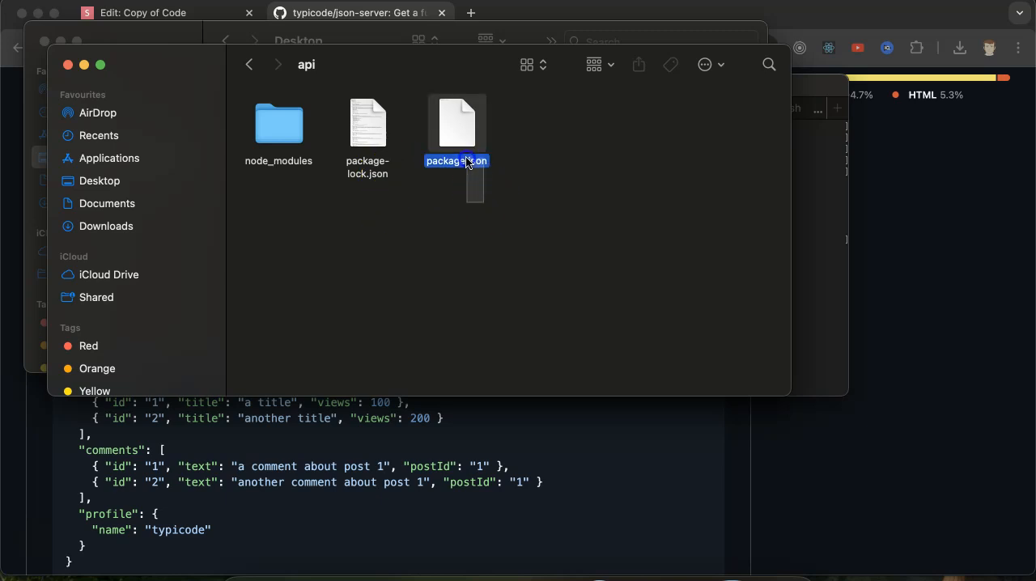
click(466, 214)
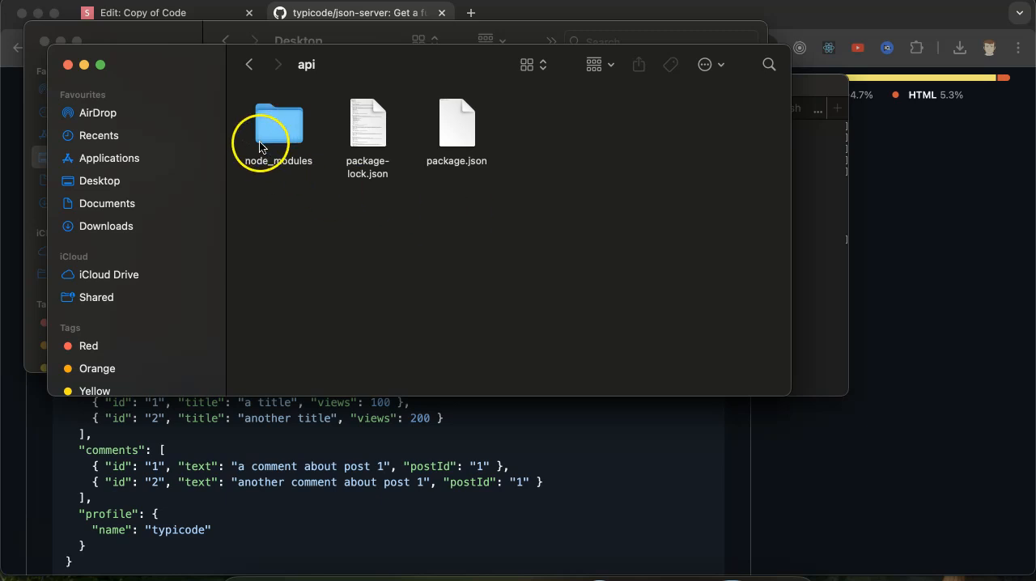
click(279, 126)
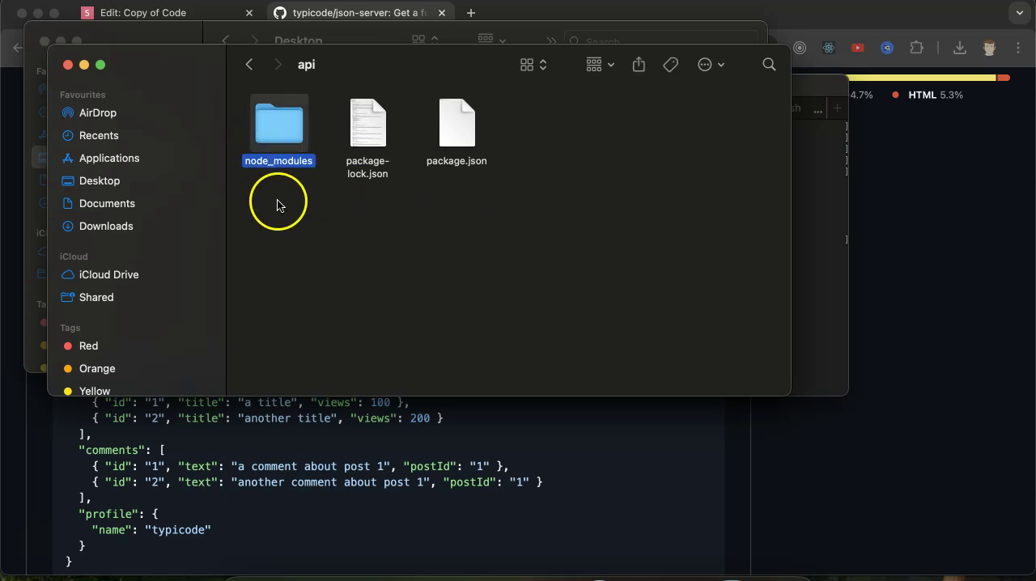
click(278, 202)
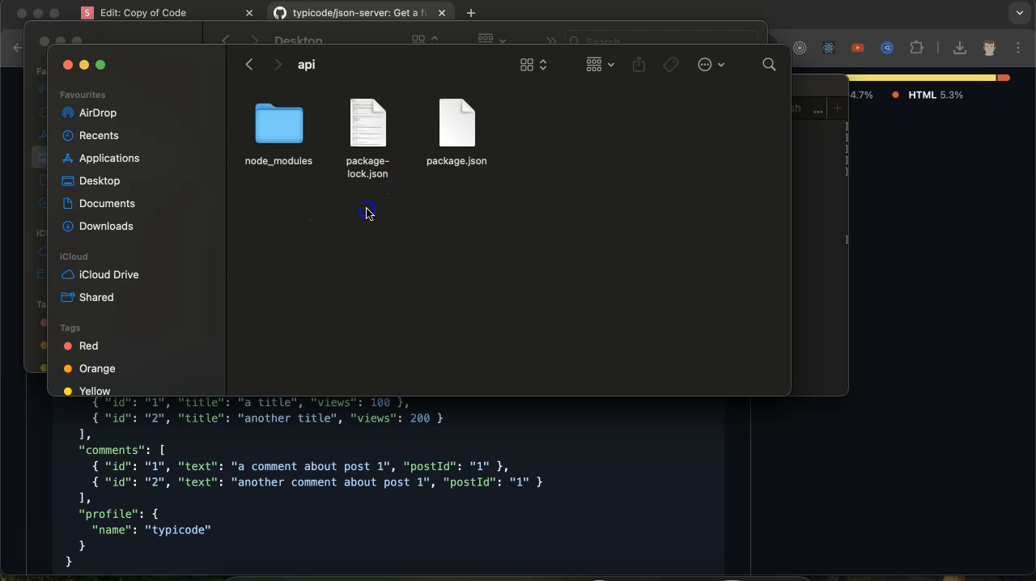
mouse_move(360, 230)
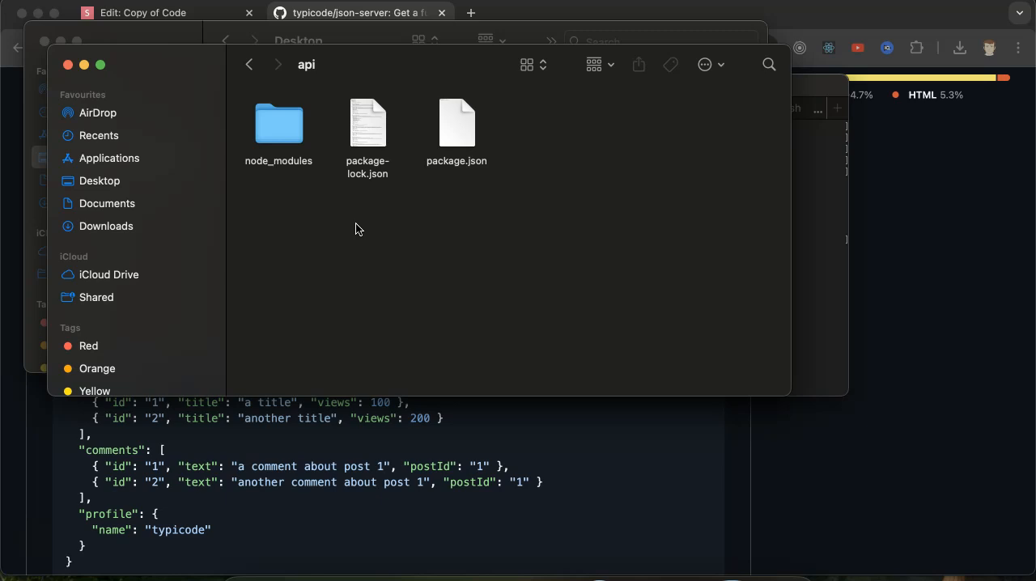
click(366, 123)
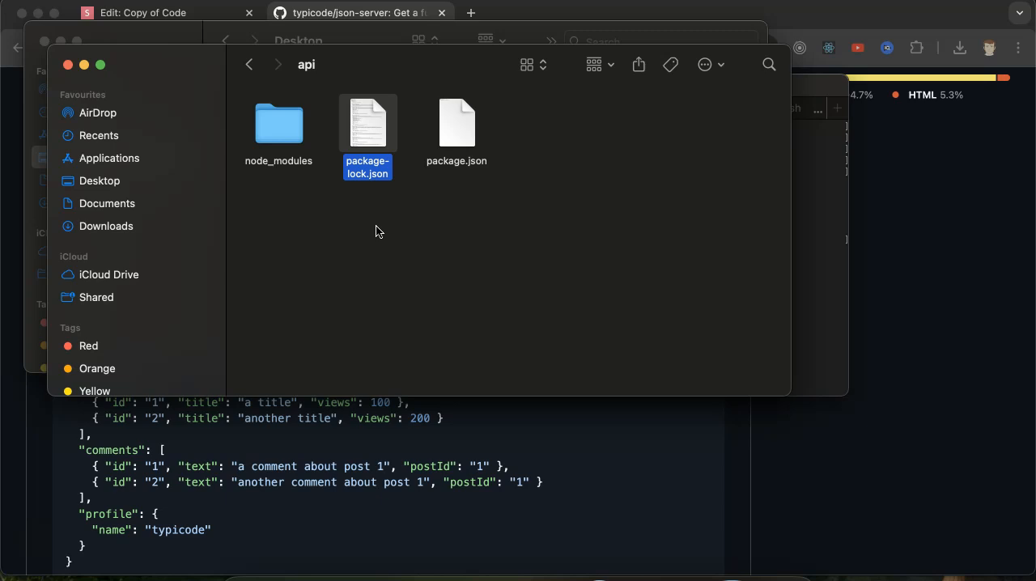
mouse_move(809, 260)
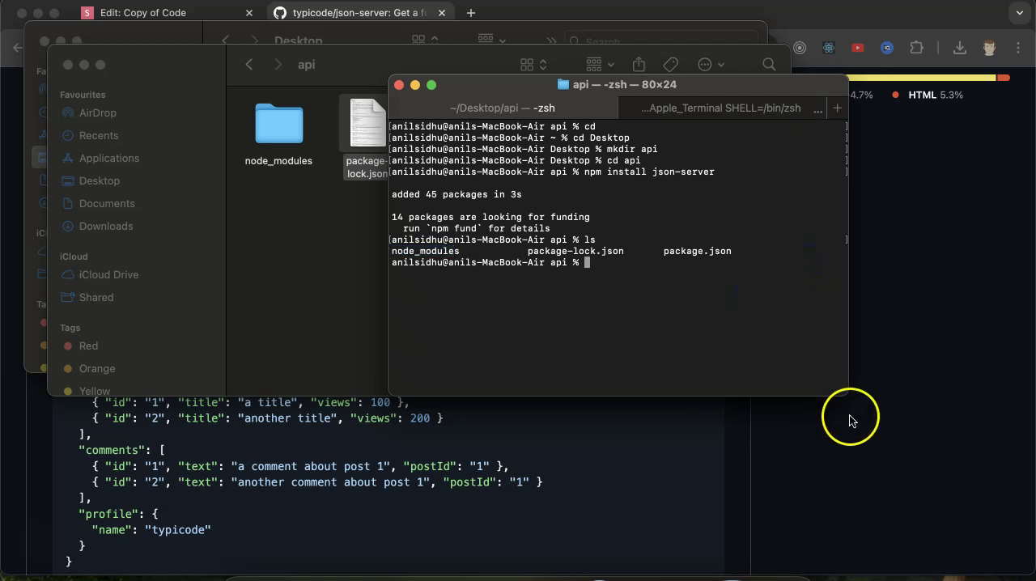
Bring the json-server README back and scroll to its Usage section with the sample db.json.
click(149, 13)
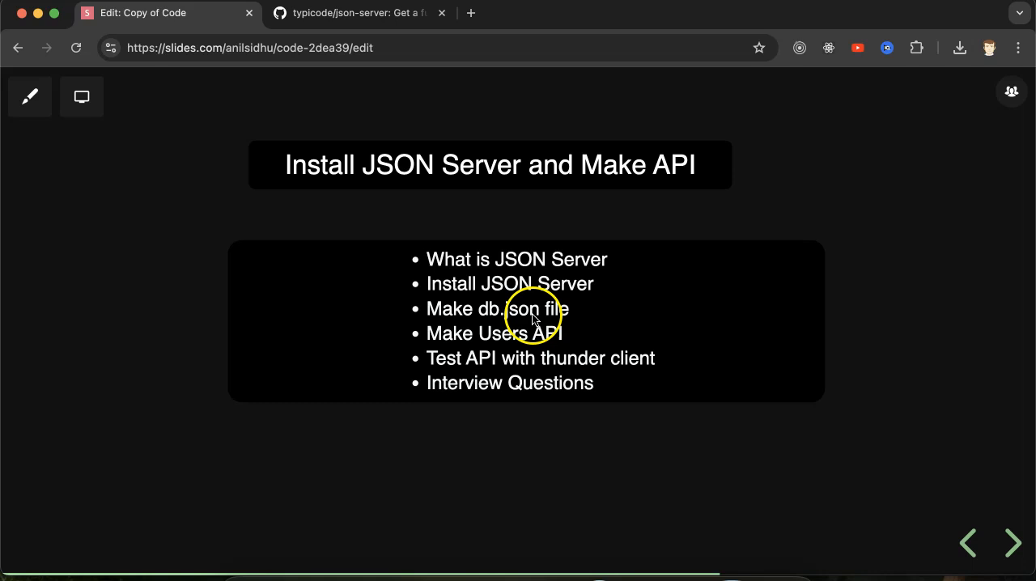
click(356, 13)
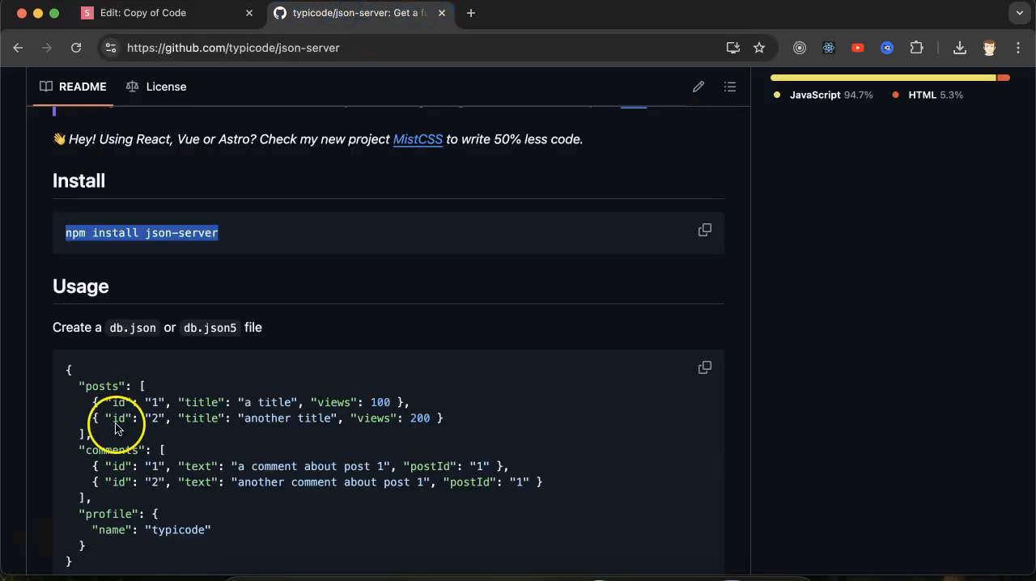
mouse_move(84, 328)
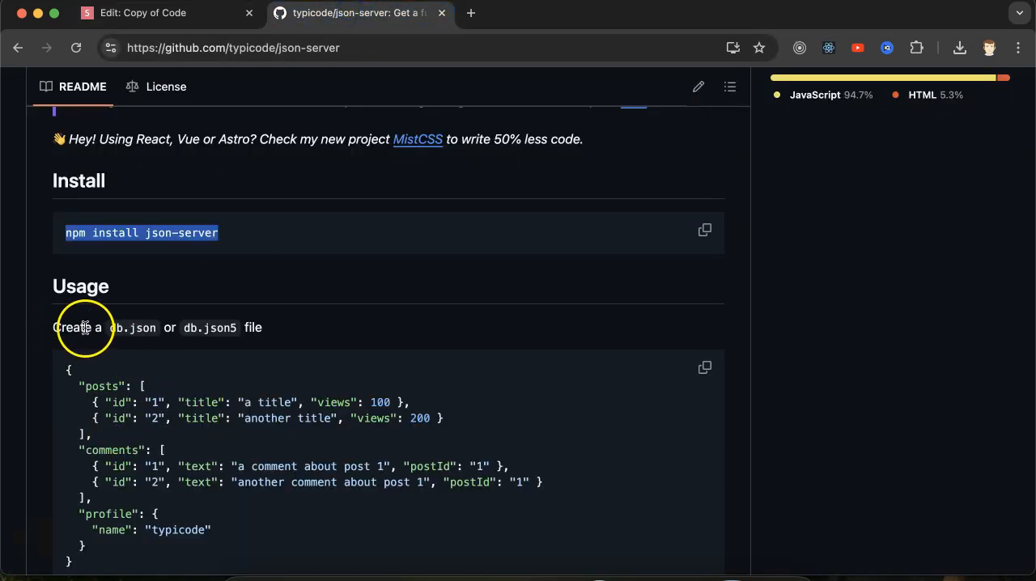
mouse_move(195, 334)
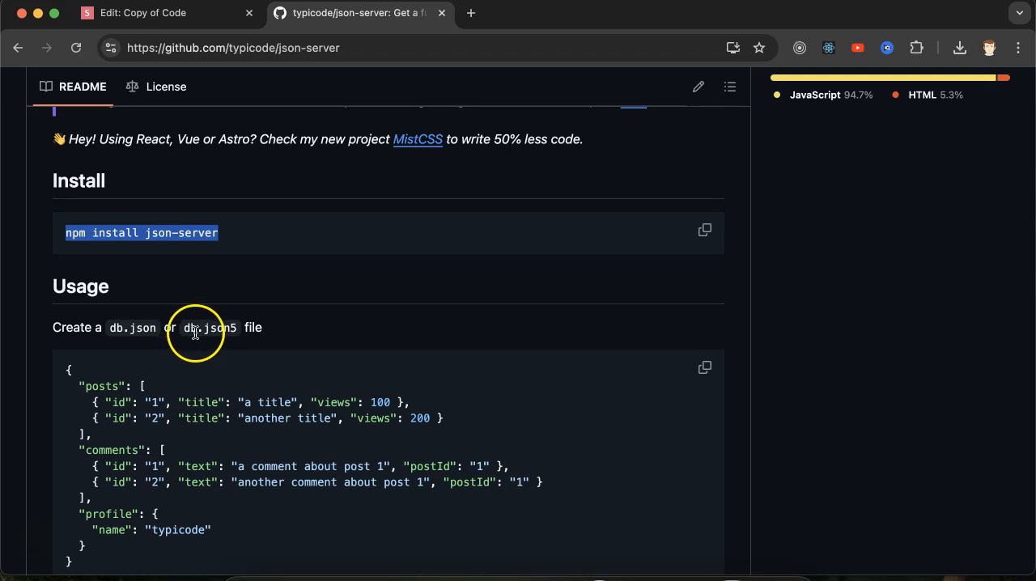
scroll(down, 3)
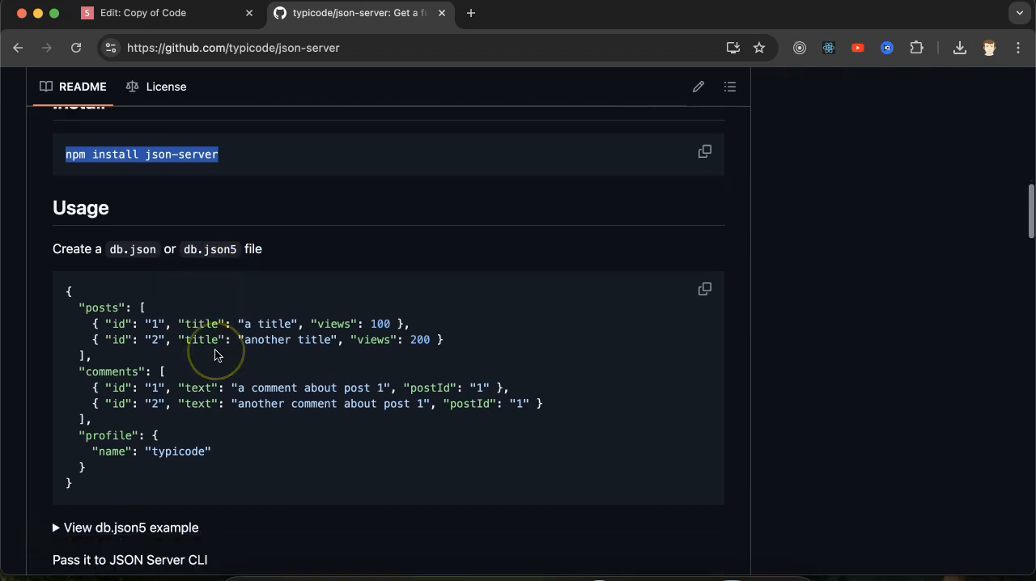
Note the db.json file name, then open the api folder in VS Code with 'code .'.
double_click(133, 249)
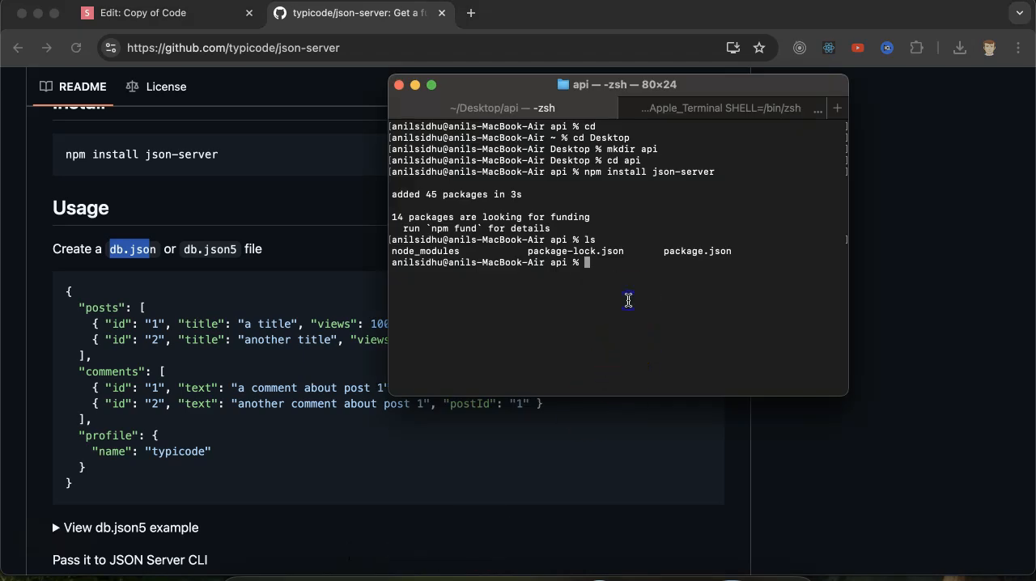
text(code)
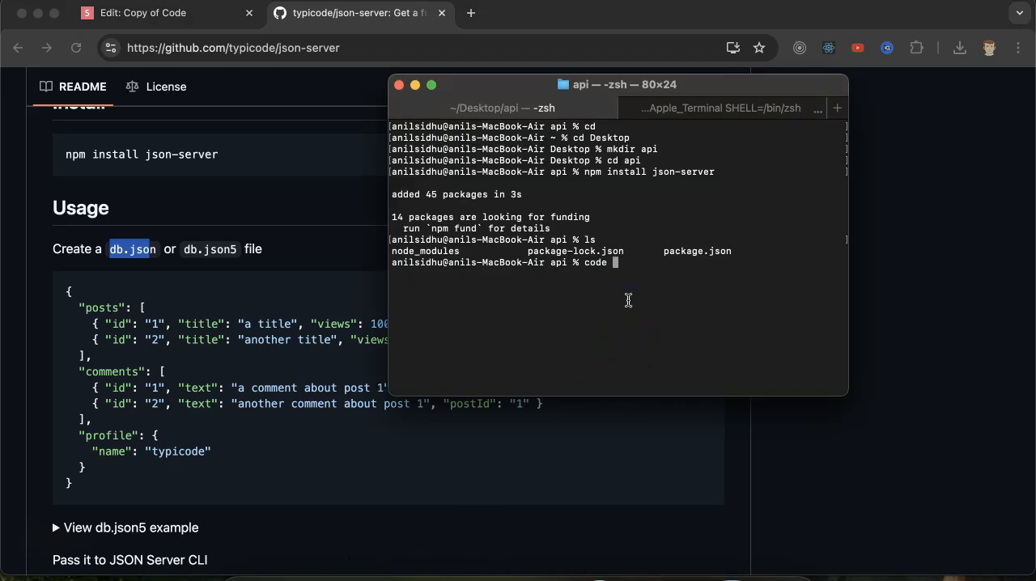
text(.)
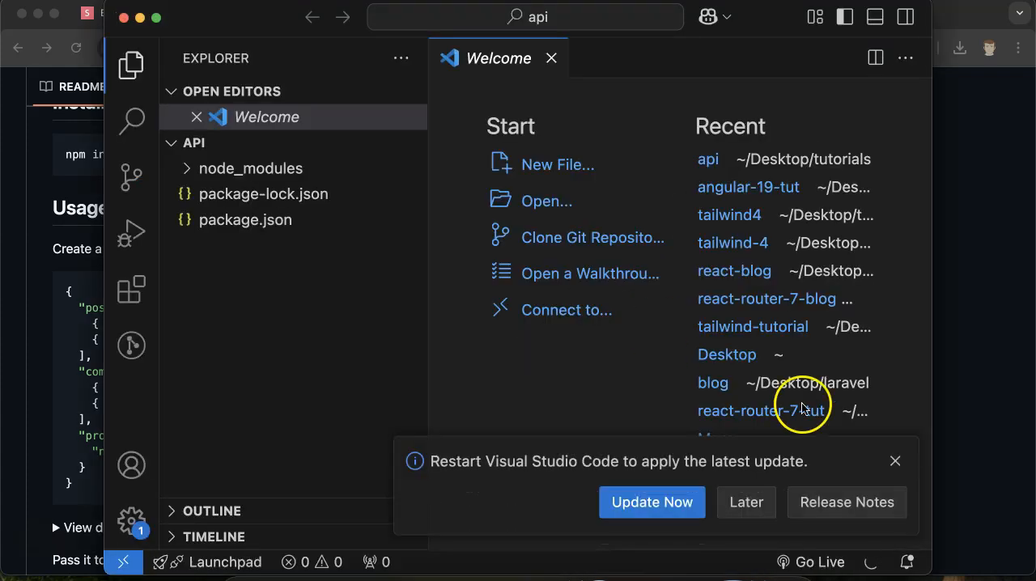
Dismiss the update notification and create a new db.json file in the api project.
click(745, 502)
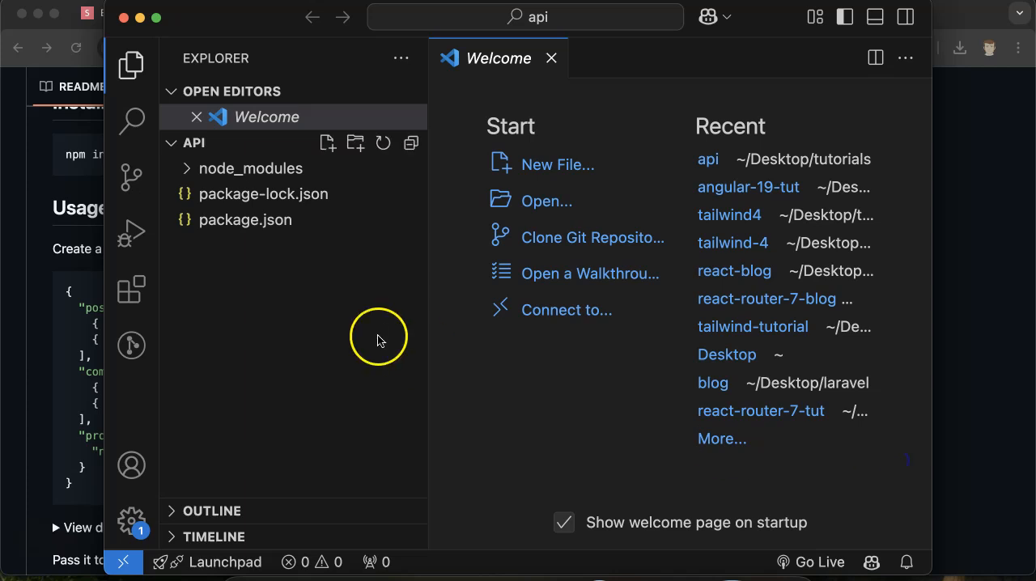
click(327, 142)
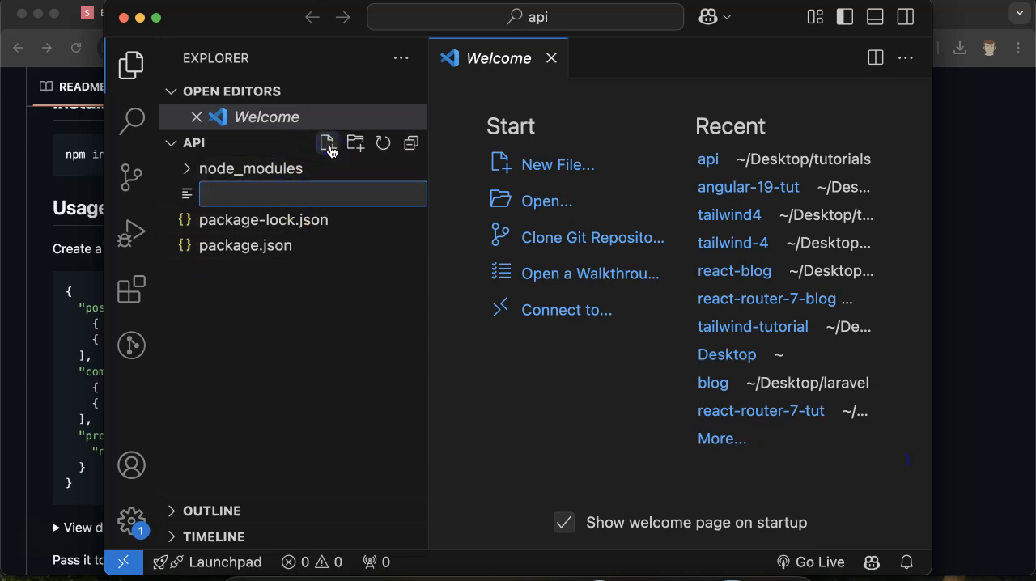
text(db.json)
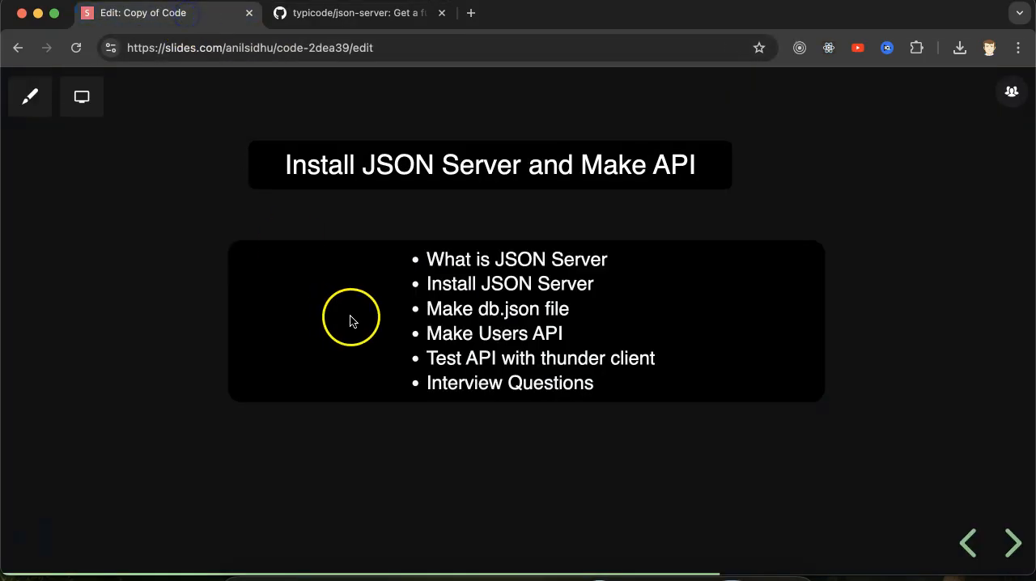
mouse_move(483, 333)
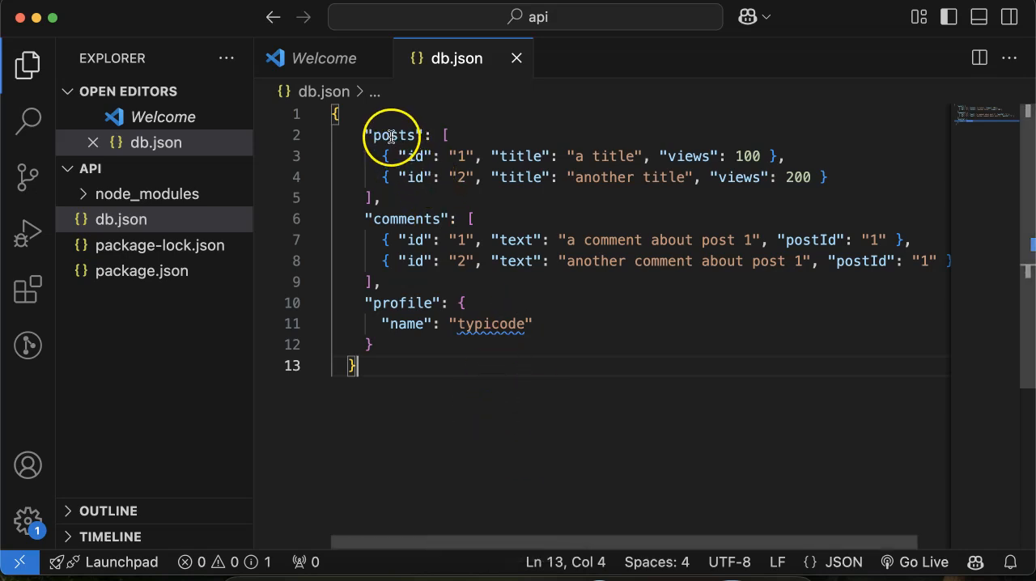
Review the posts, comments and profile keys in db.json, then return to the GitHub README.
click(415, 219)
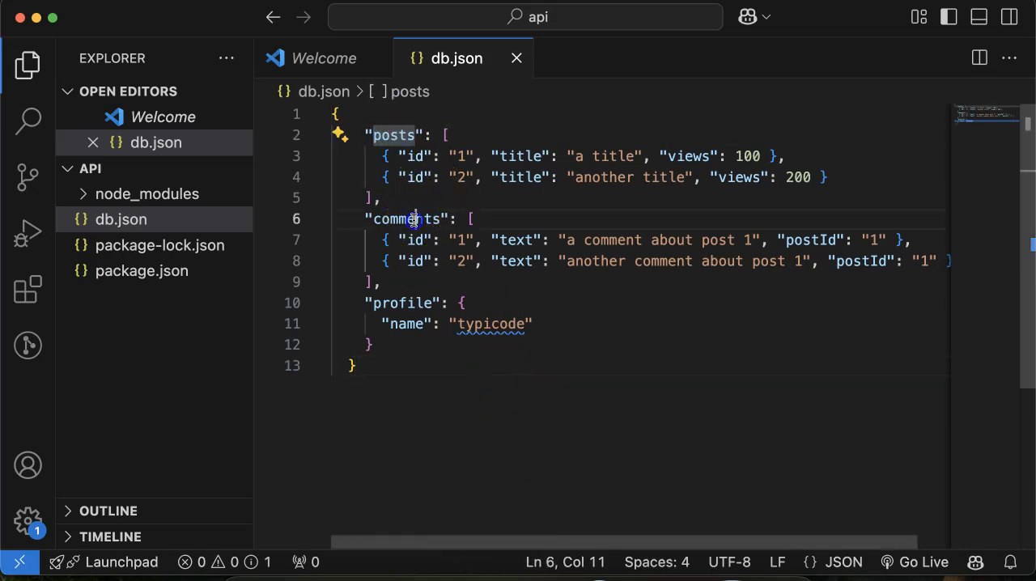
double_click(402, 303)
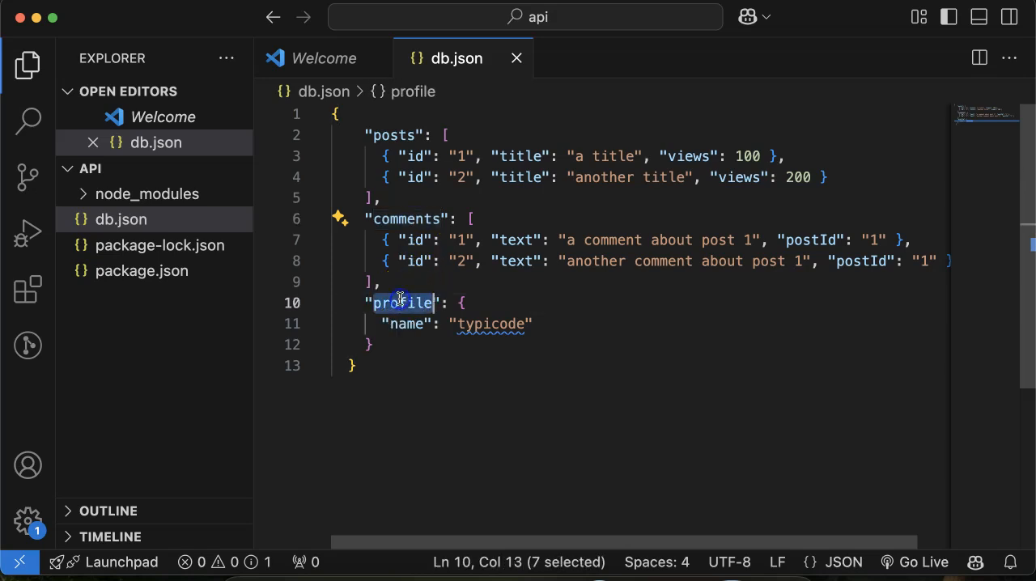
click(399, 550)
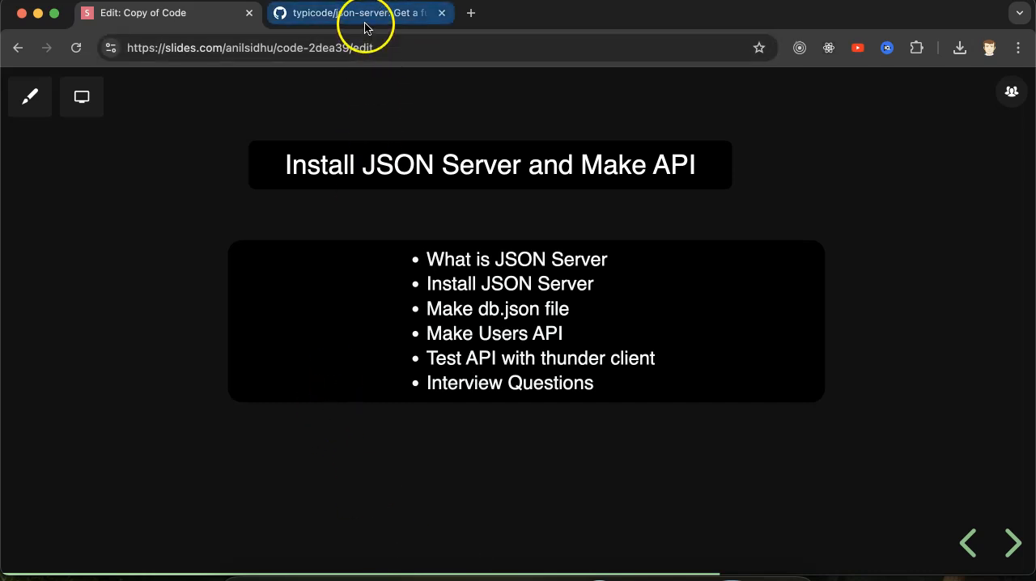
click(359, 13)
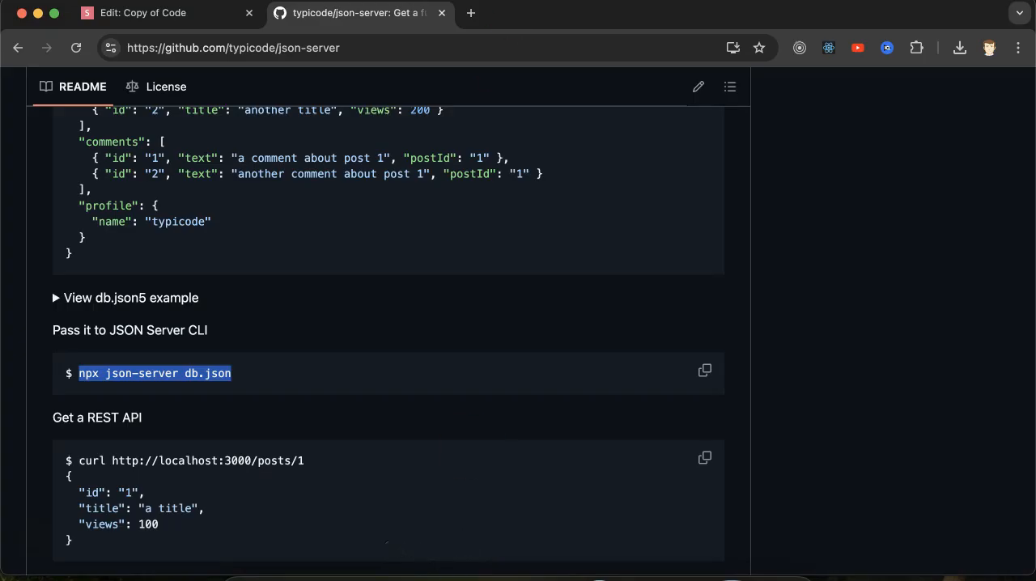
Visit localhost:3000 in a new tab and view the two posts from the /posts endpoint.
click(664, 13)
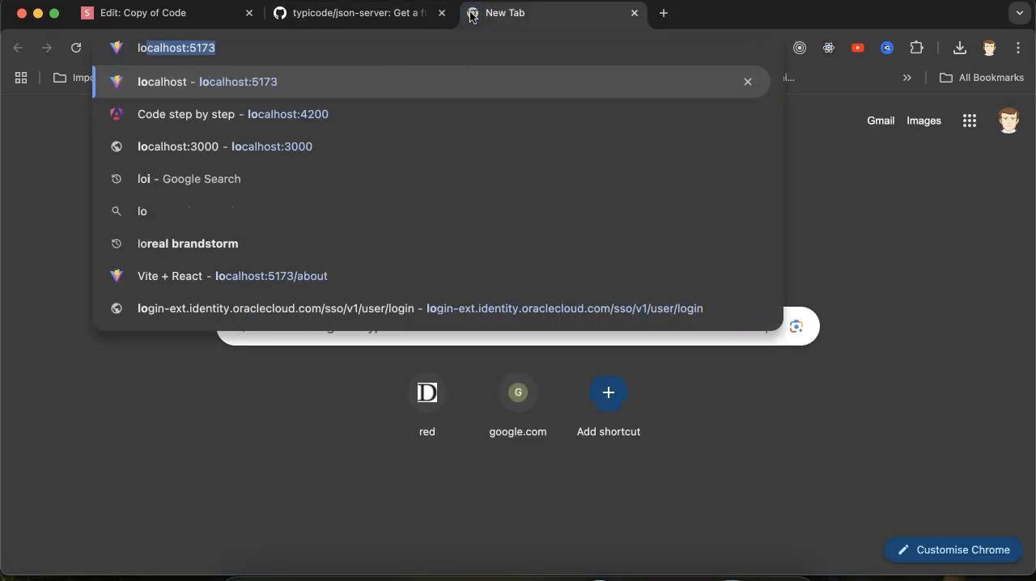
click(225, 148)
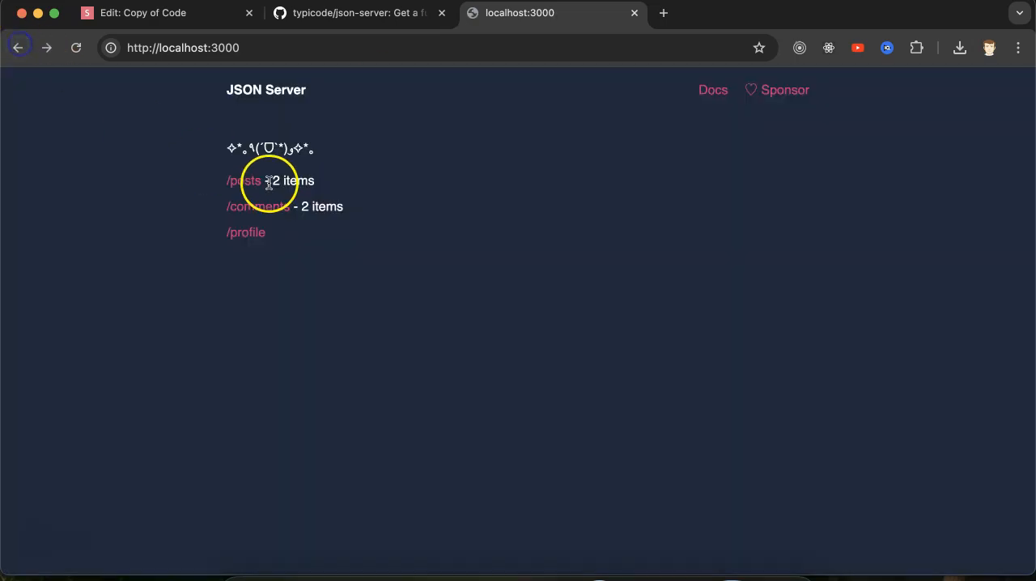
mouse_move(219, 223)
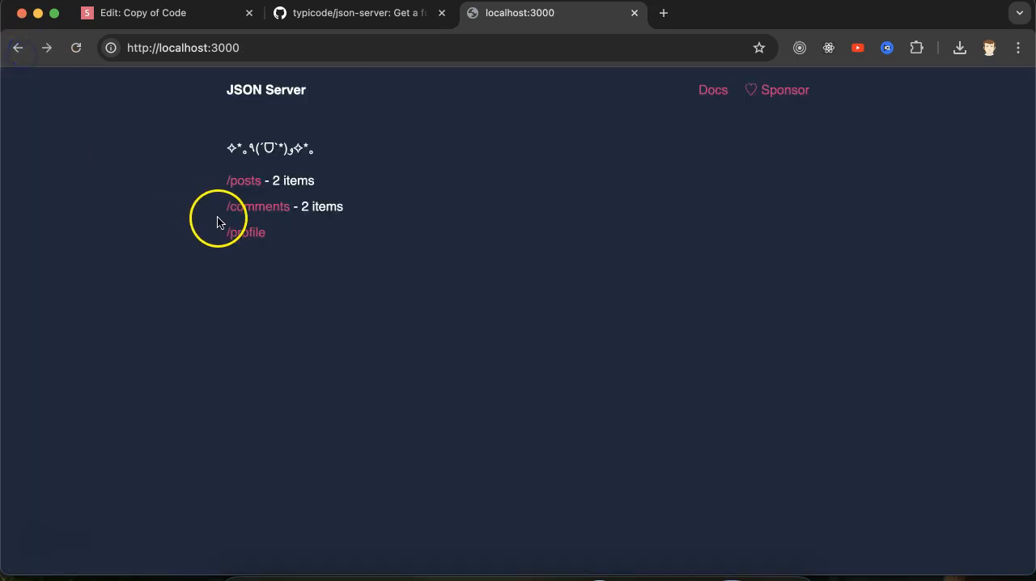
mouse_move(263, 130)
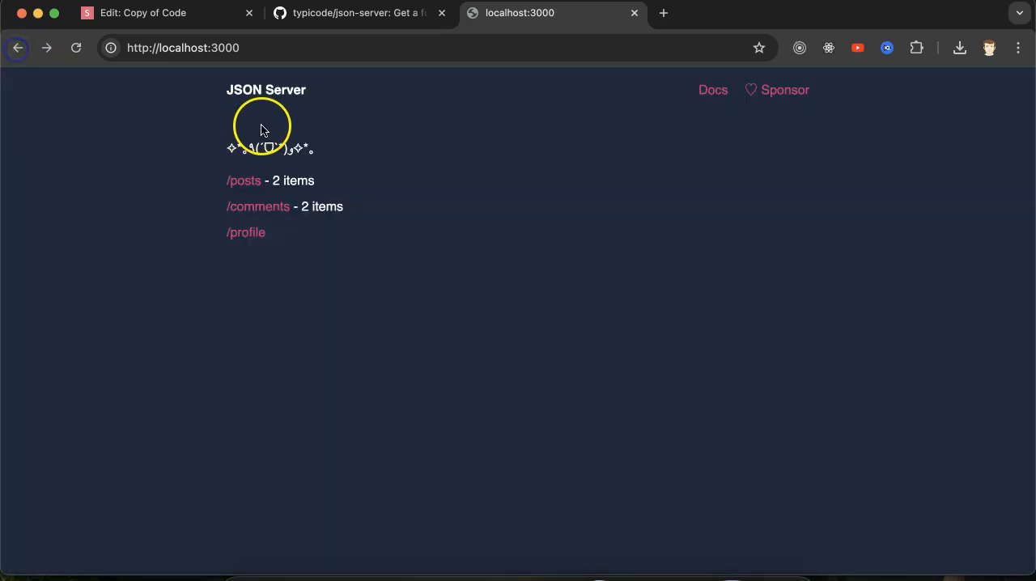
click(243, 179)
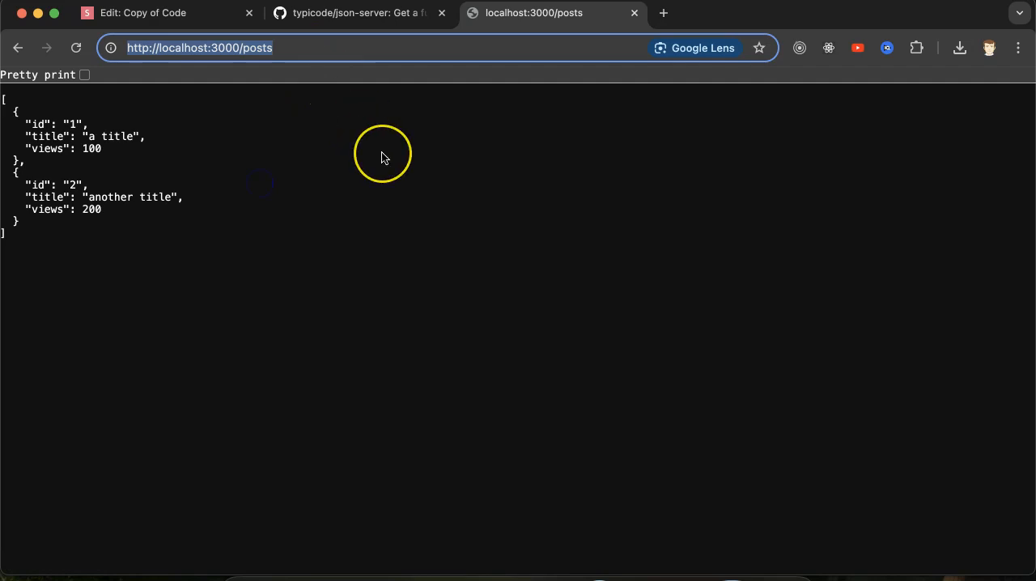
mouse_move(324, 243)
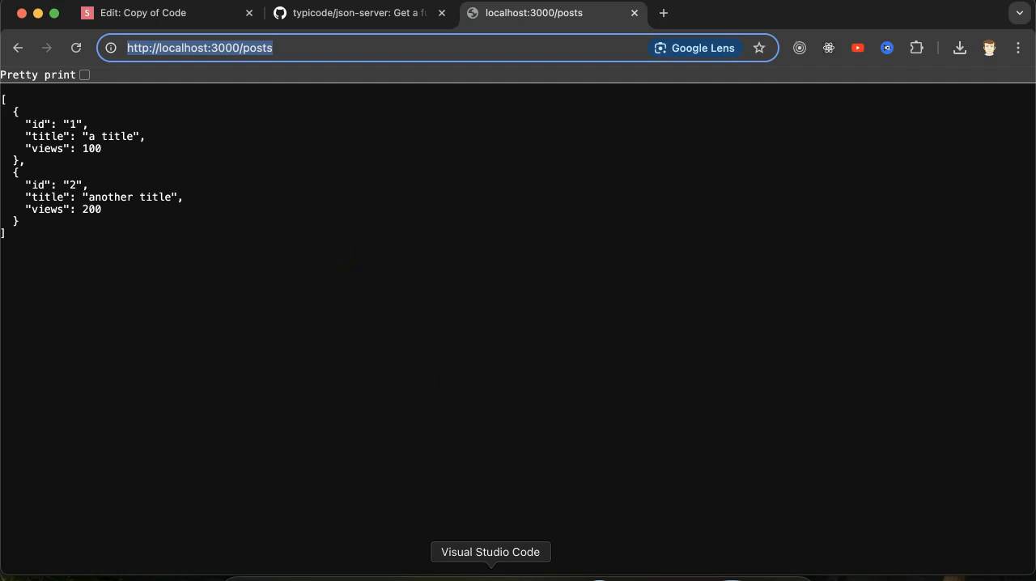
mouse_move(585, 328)
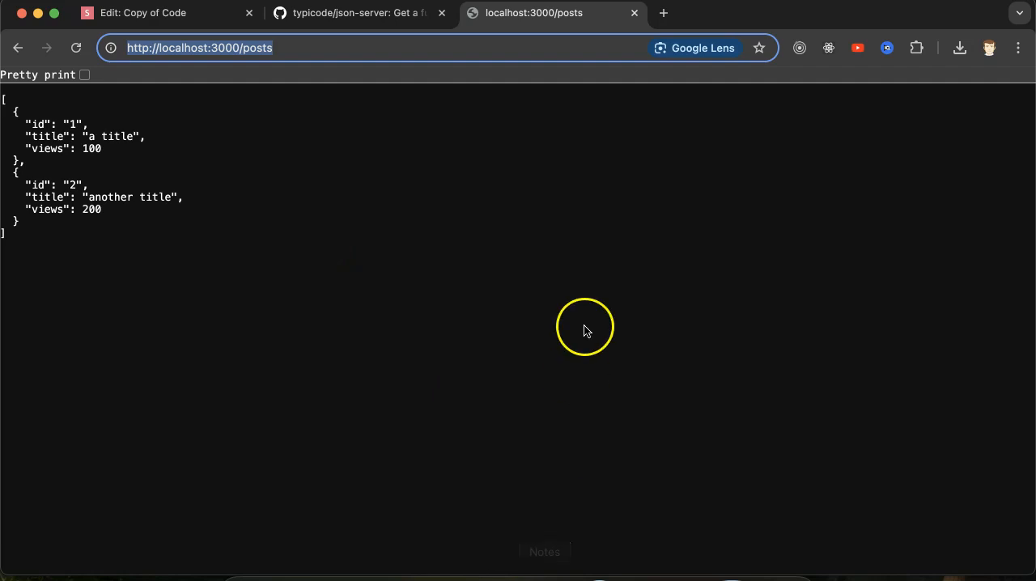
mouse_move(635, 128)
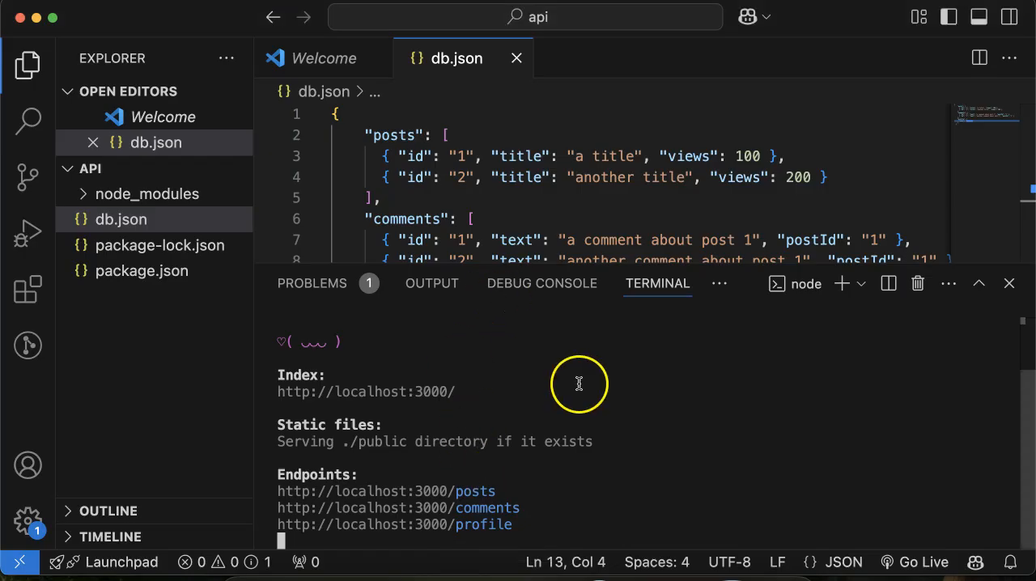
mouse_move(751, 267)
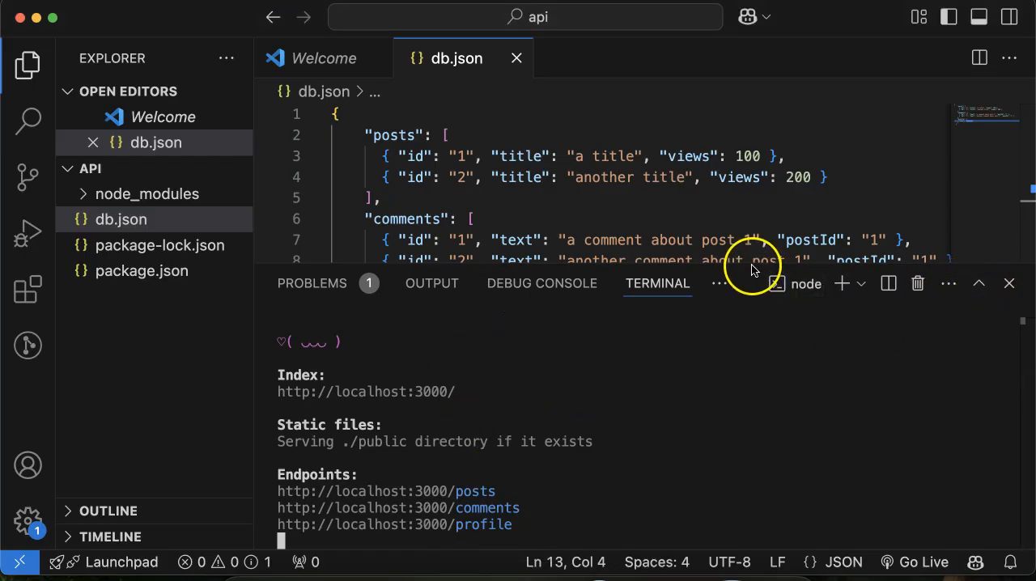
Clear db.json's sample data and start a "users" array with "name": "John".
click(1009, 284)
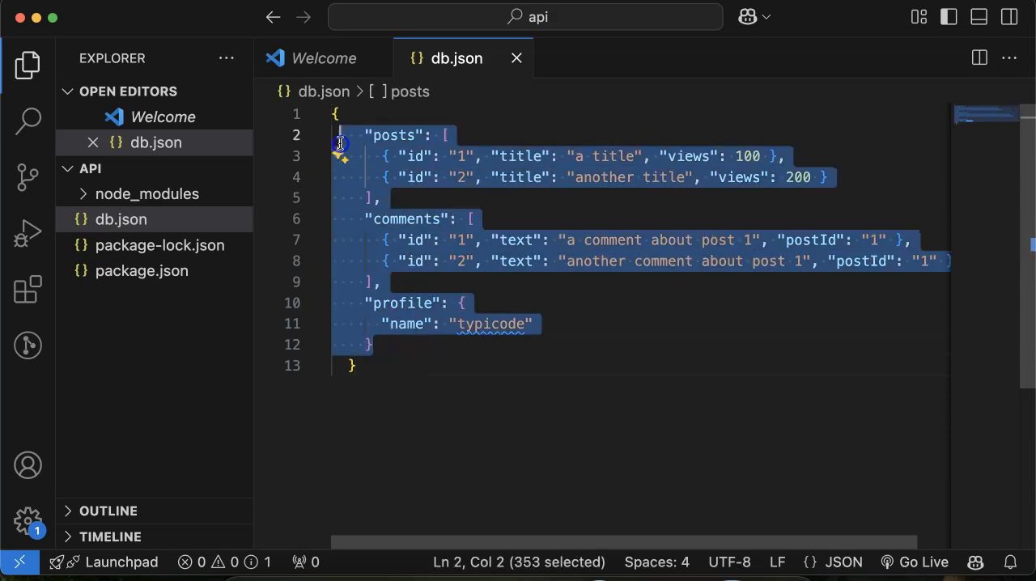
key(Delete)
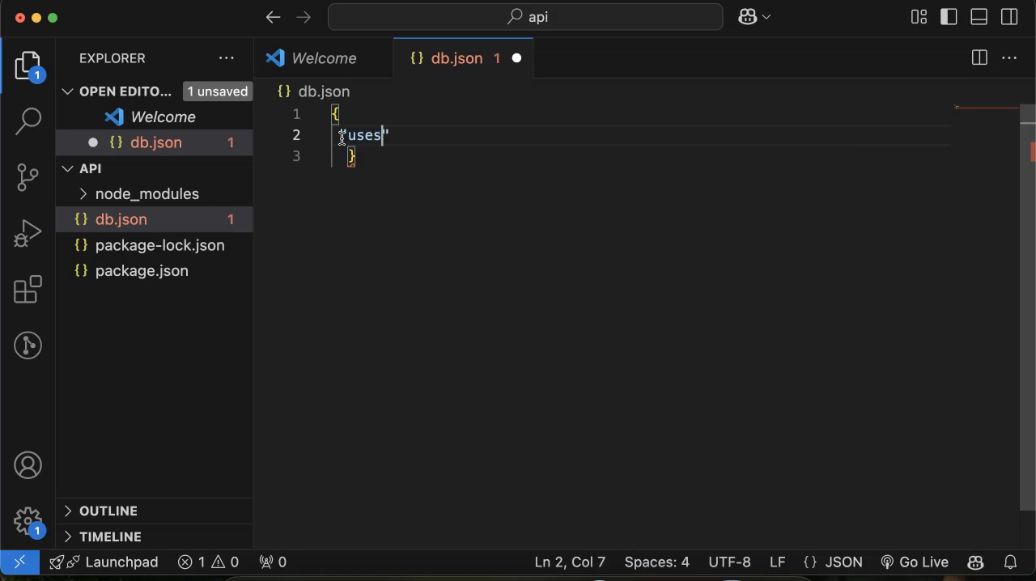
key(Backspace)
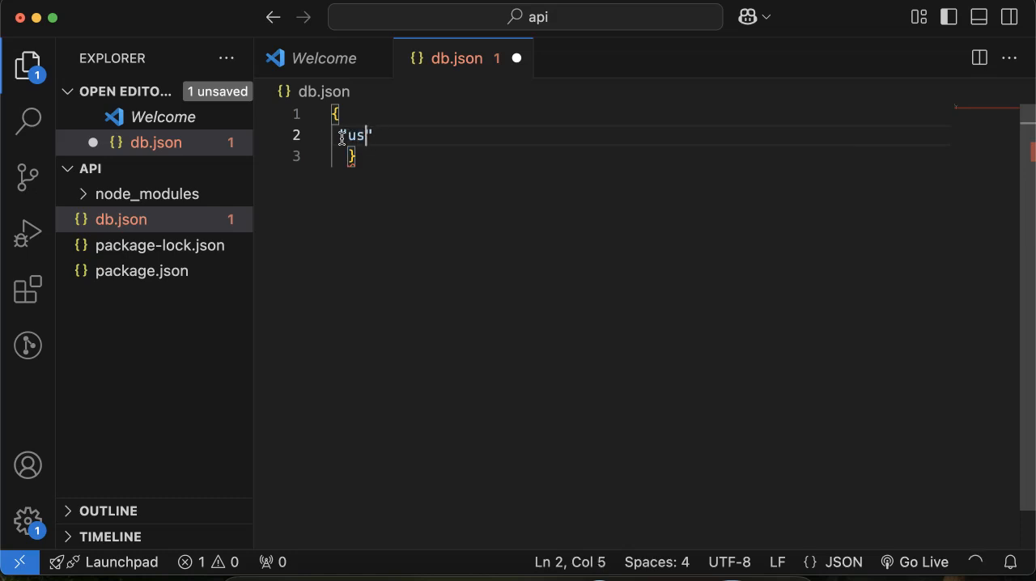
text(ers")
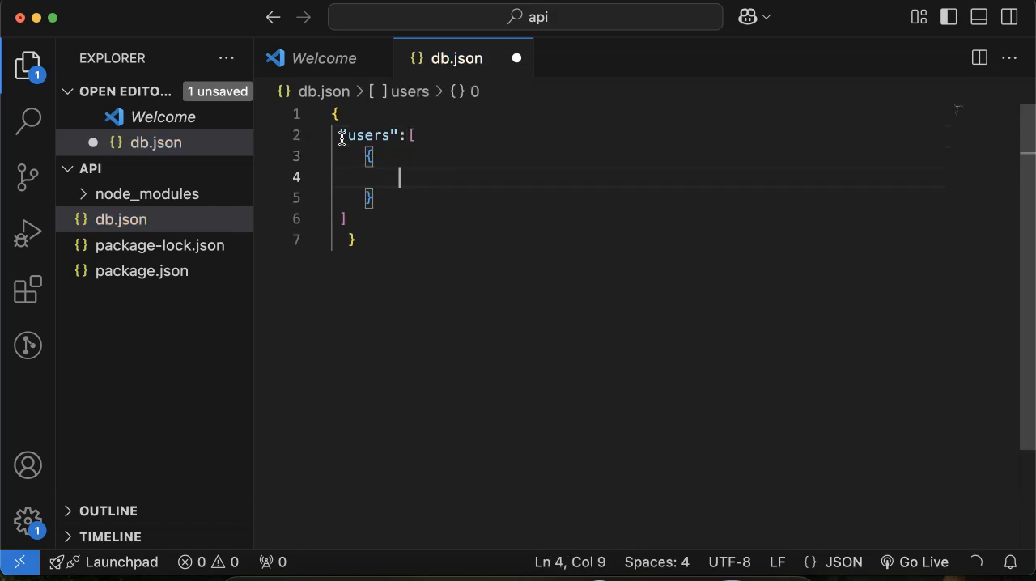
text(name)
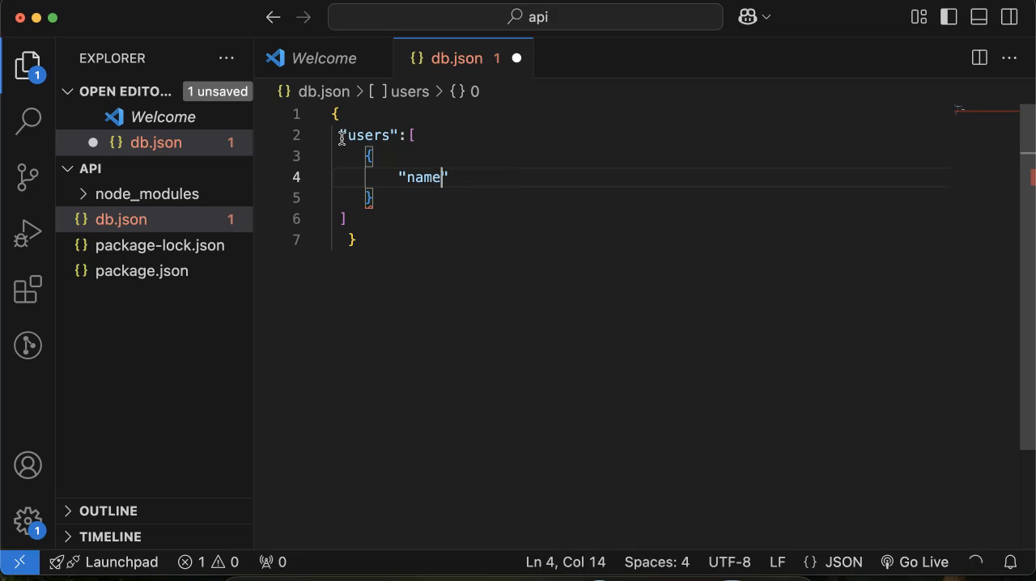
text(:"John",)
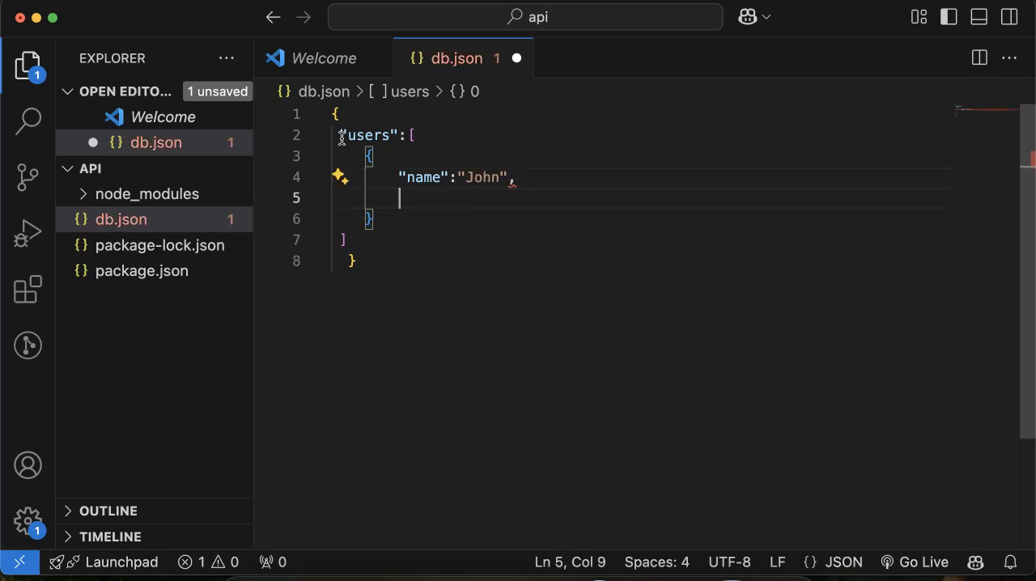
text("age":30,)
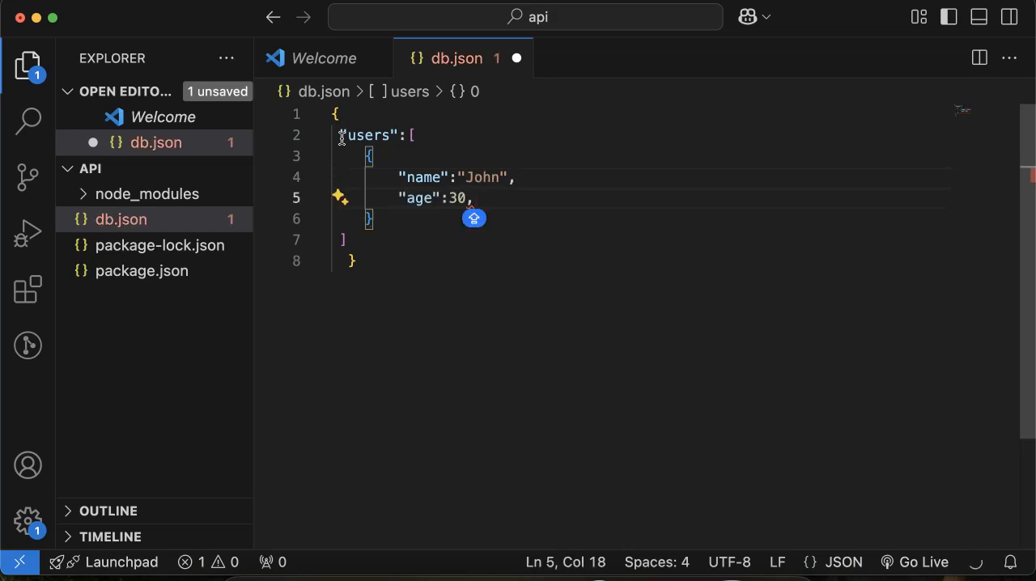
text("email":")
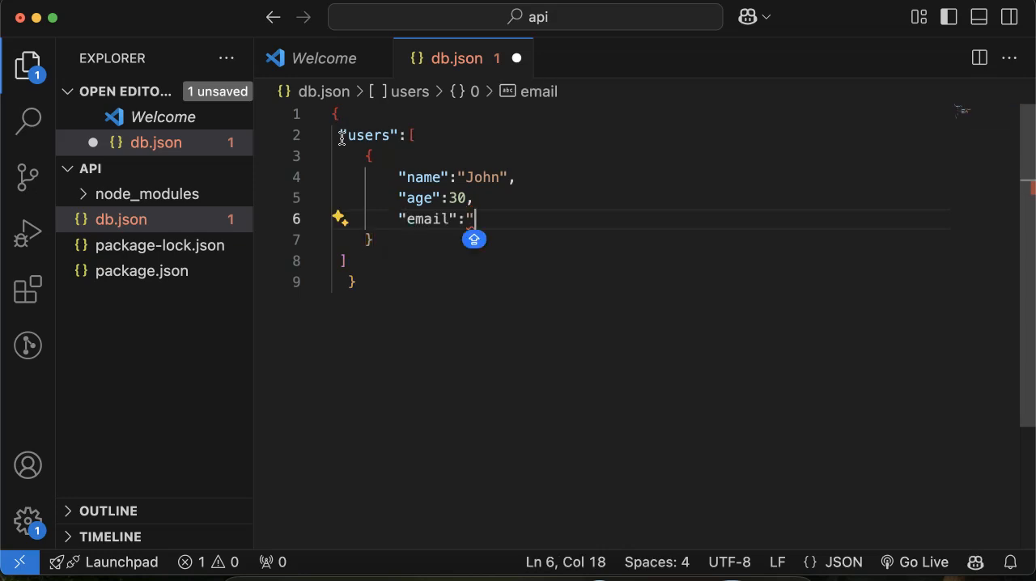
text(John)
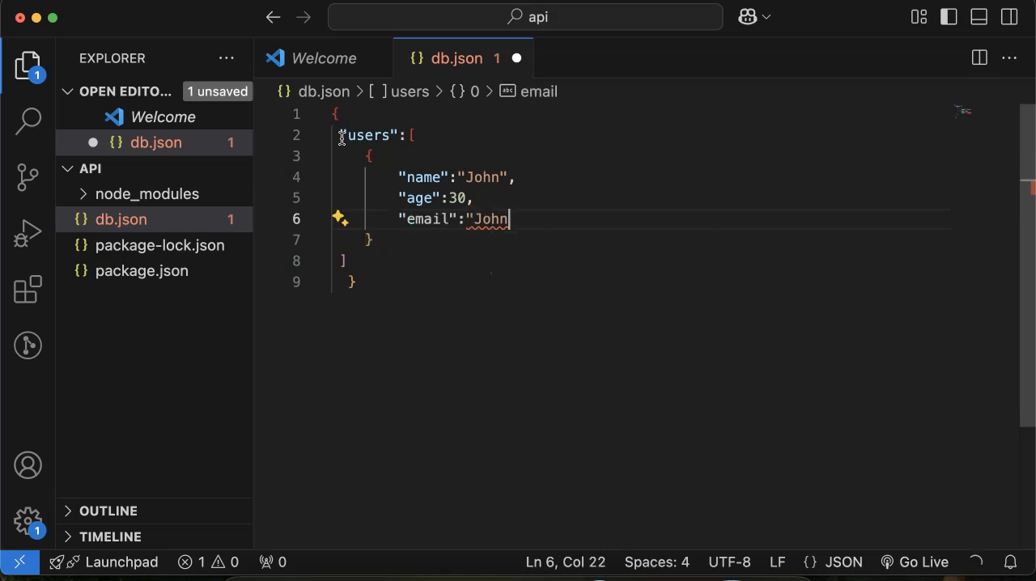
text(@TEST)
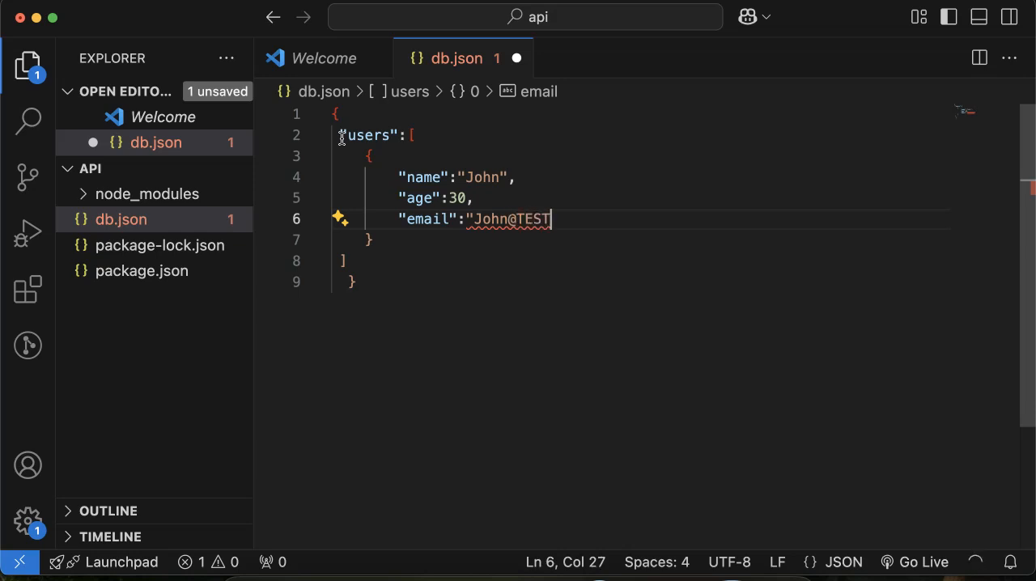
key(Backspace)
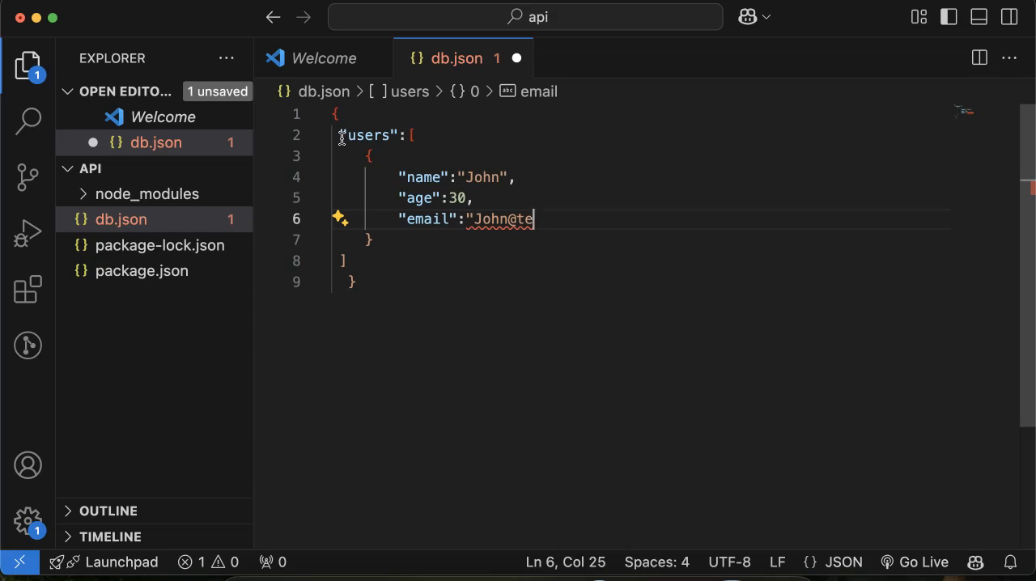
text(st.com")
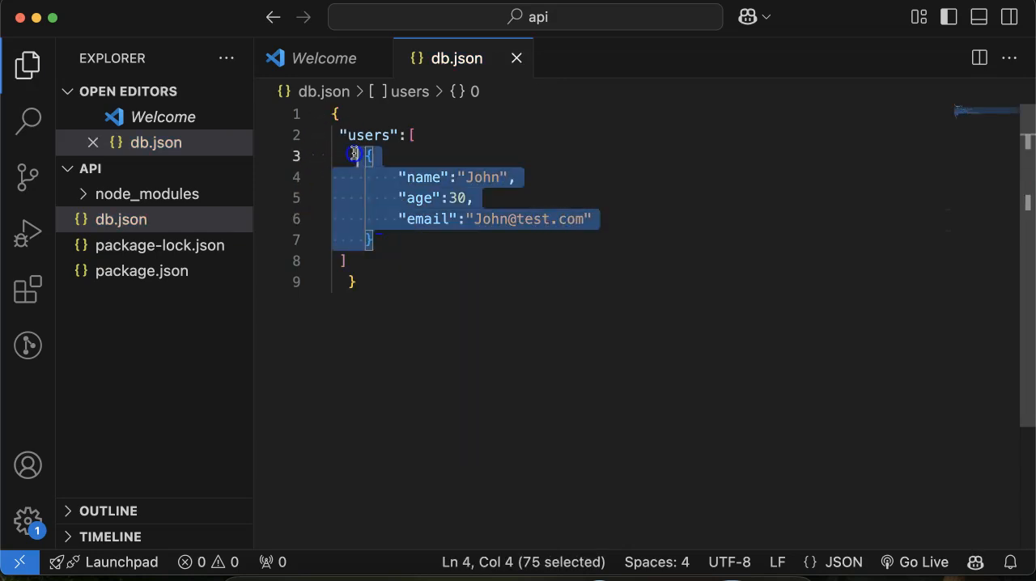
Add an "id": 1 field to the first user in db.json.
click(431, 160)
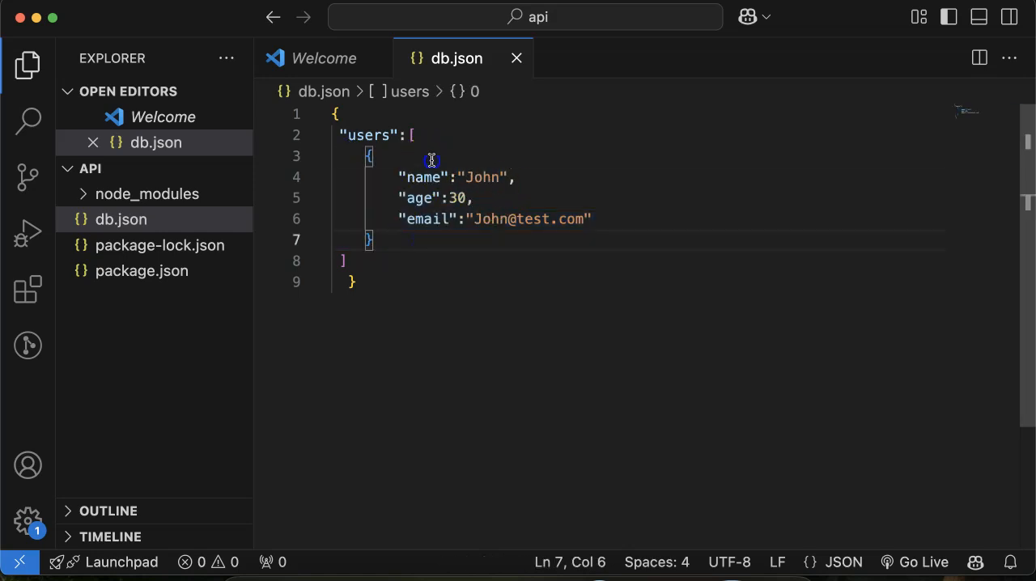
text("id")
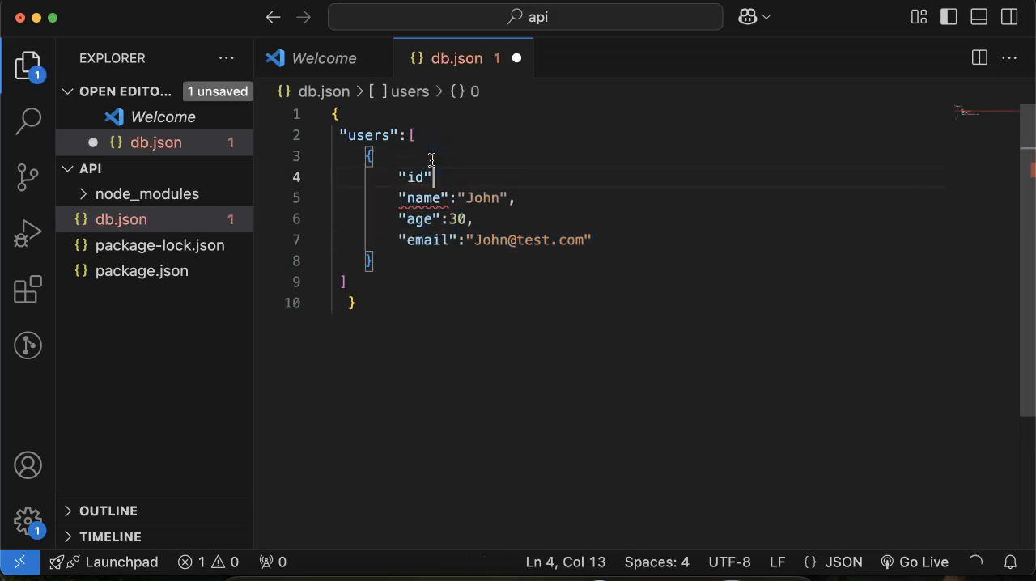
text(:"")
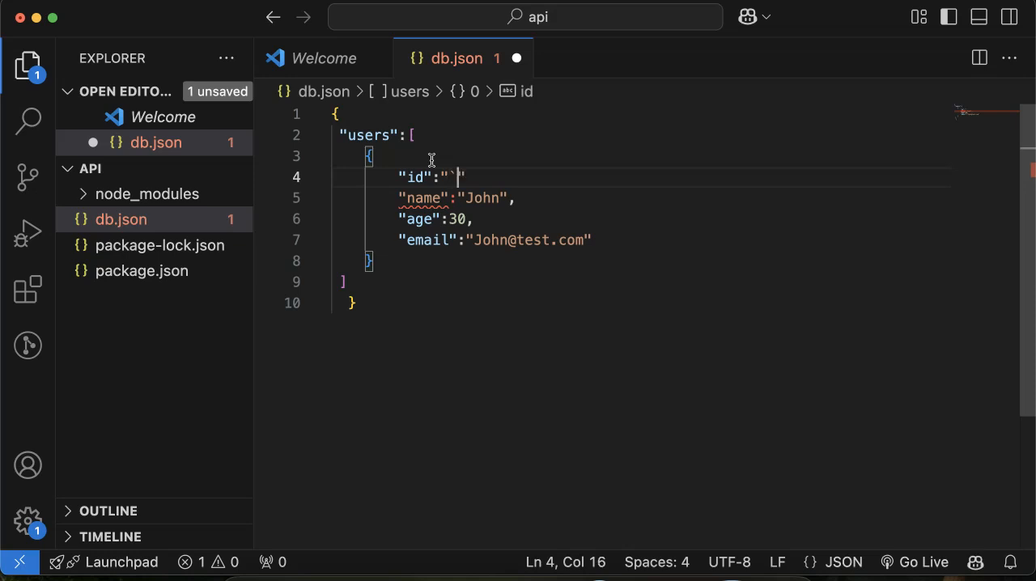
key(Backspace)
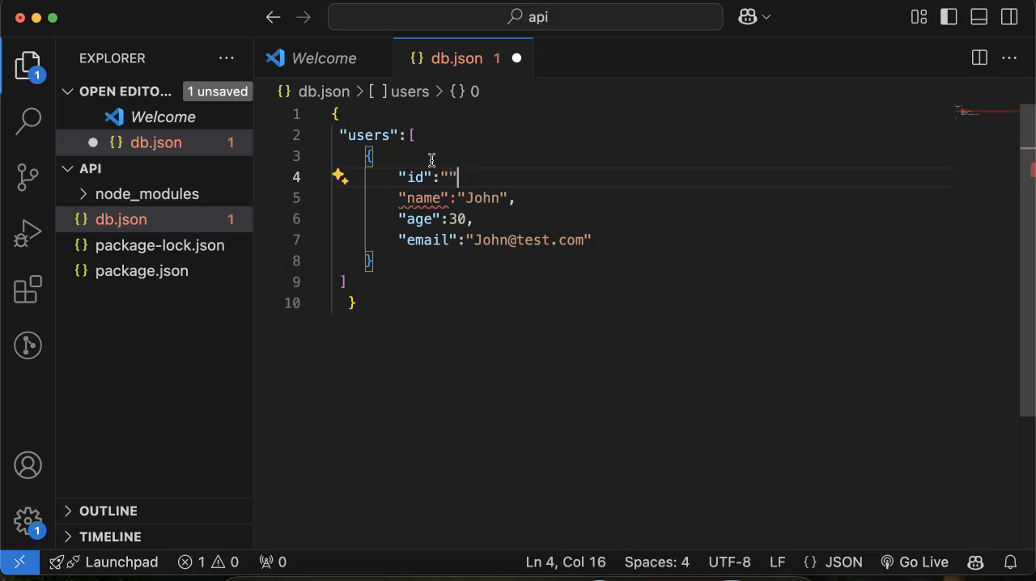
text(1,)
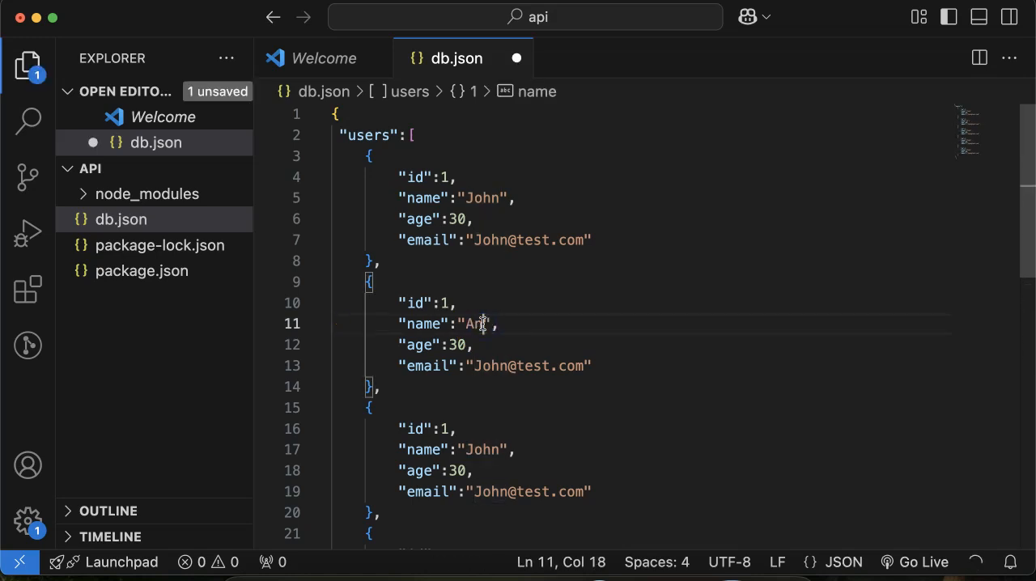
Edit the pasted copies into new users, renaming one to Sam and updating the fourth user's id and age.
double_click(457, 345)
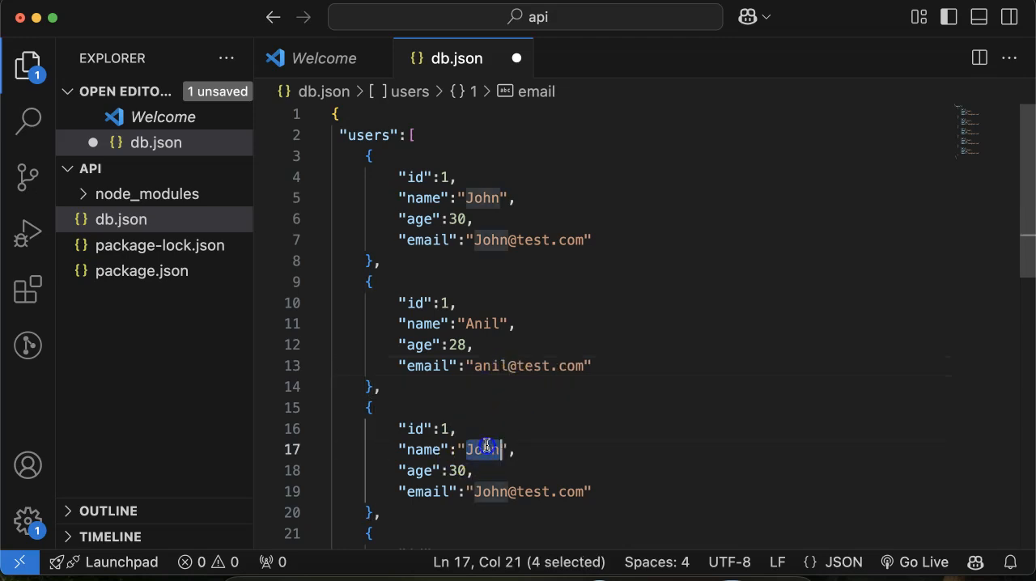
text(Sam)
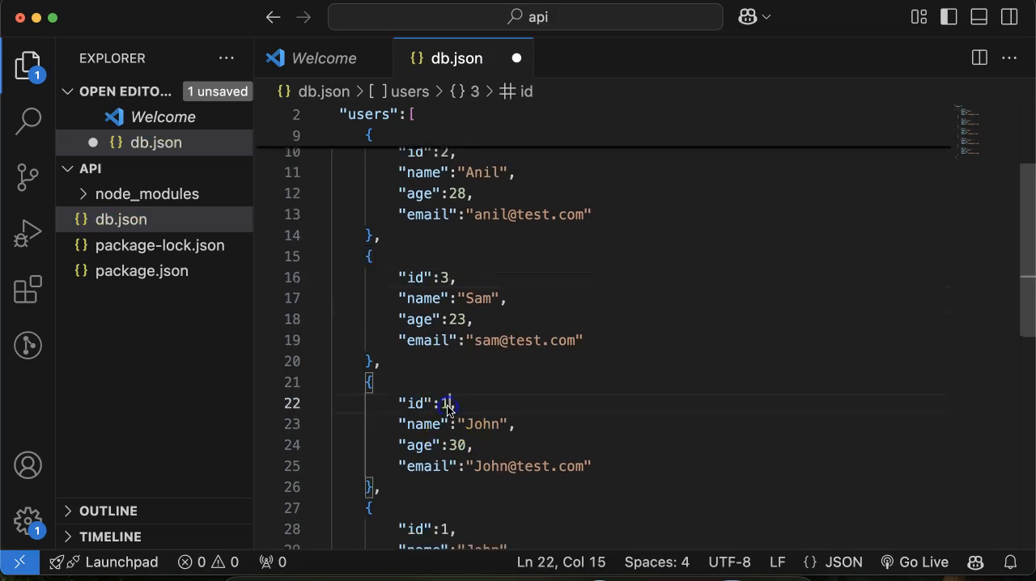
double_click(483, 387)
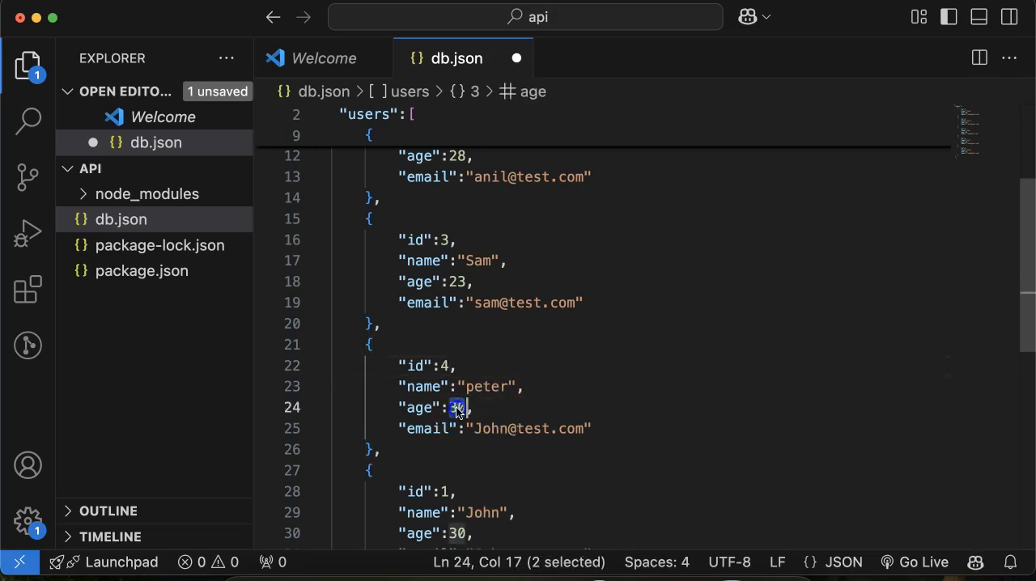
click(489, 427)
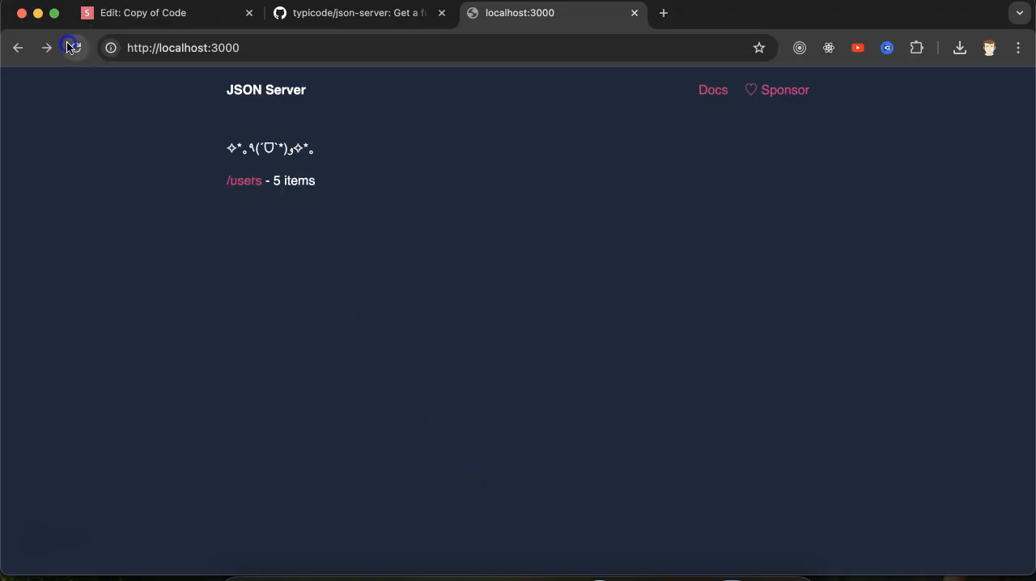
mouse_move(243, 180)
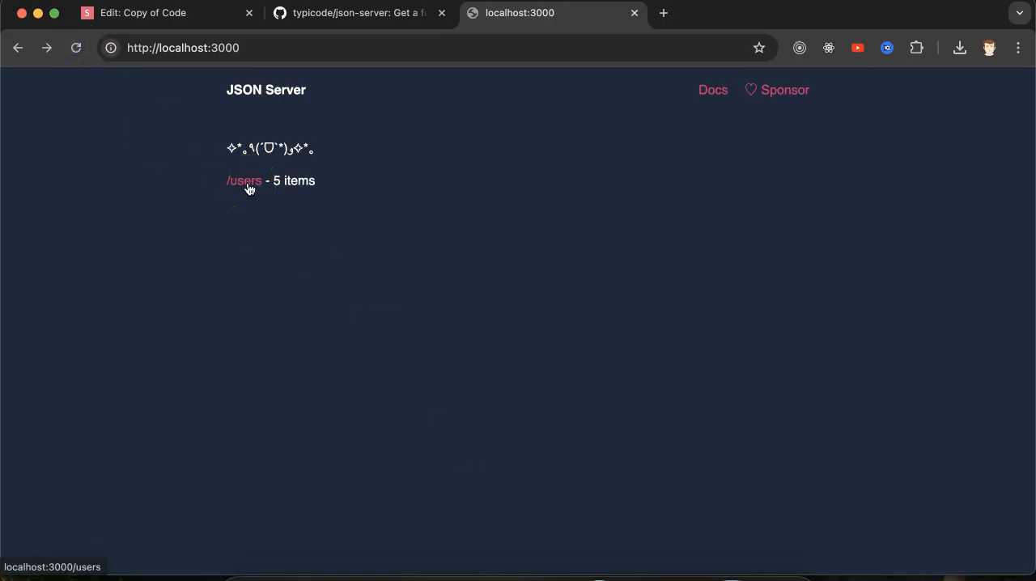
Open the /users endpoint at localhost:3000 to view the five users.
click(243, 180)
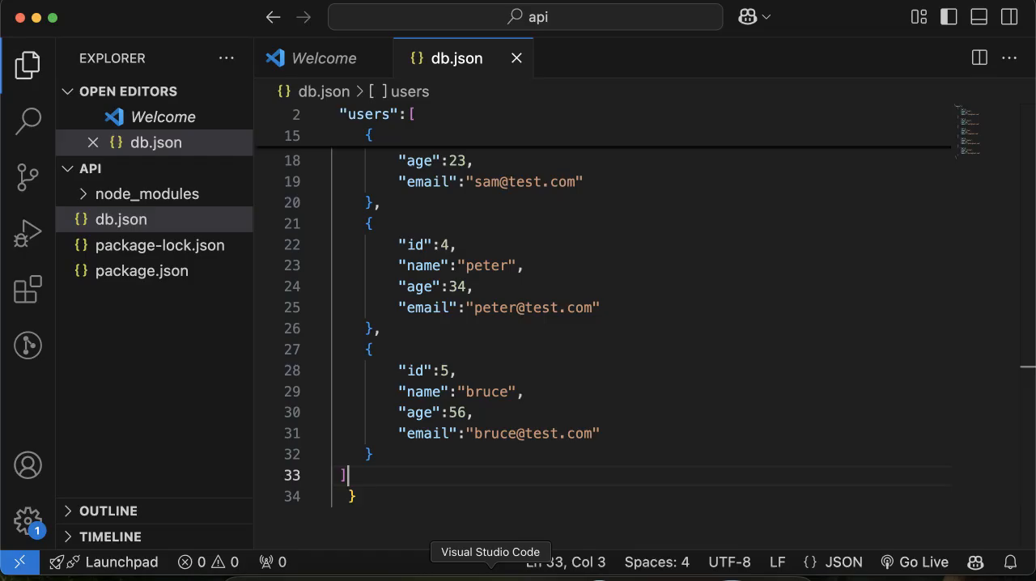
mouse_move(27, 288)
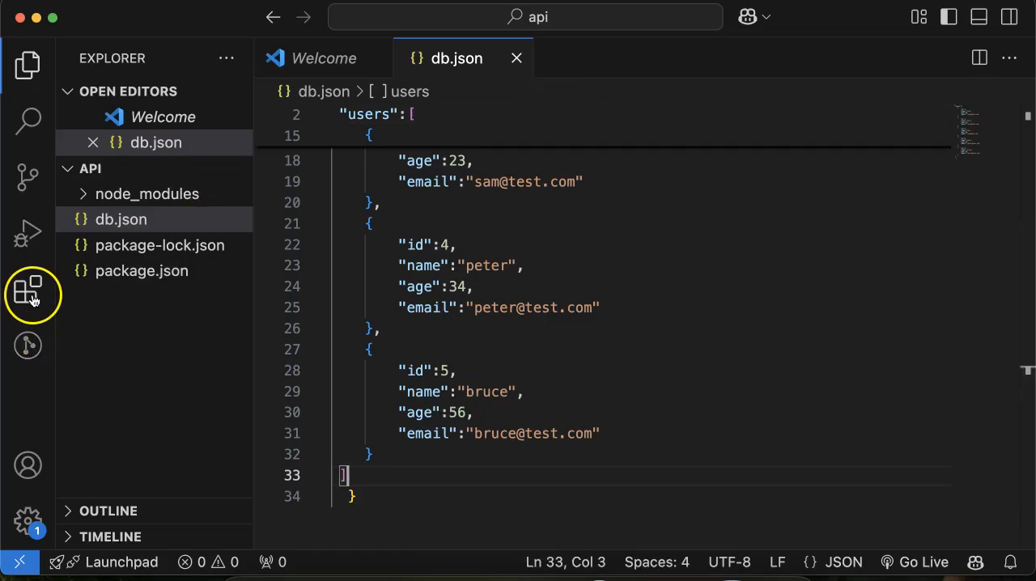
mouse_move(28, 295)
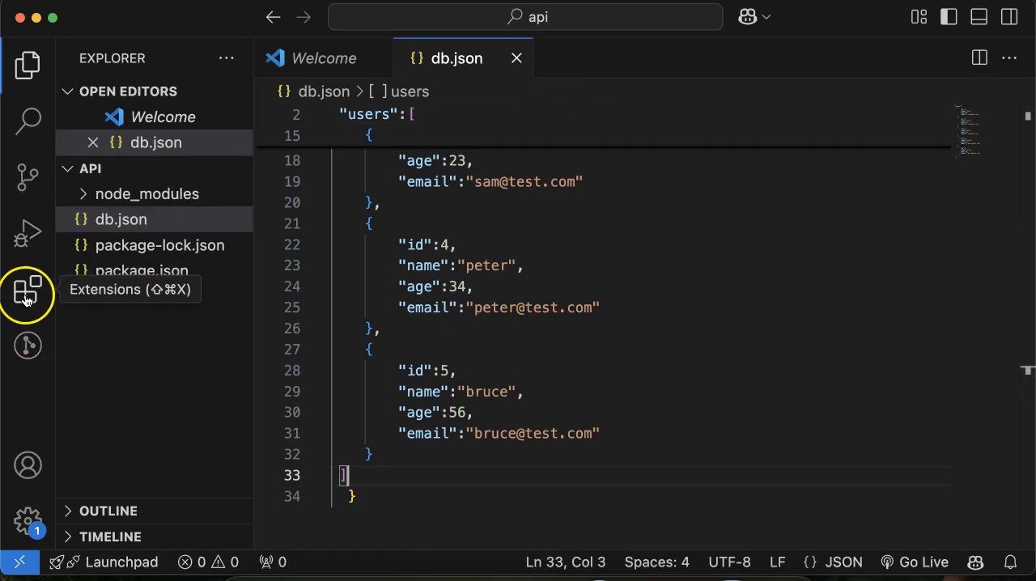
Find 'thunder client' in the Extensions marketplace and install it.
click(27, 292)
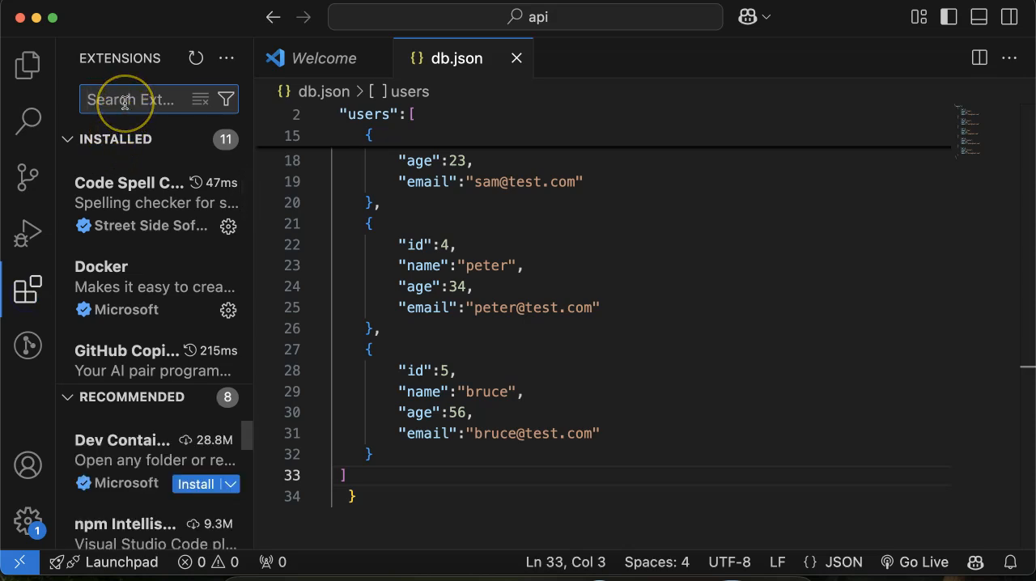
text(thunder)
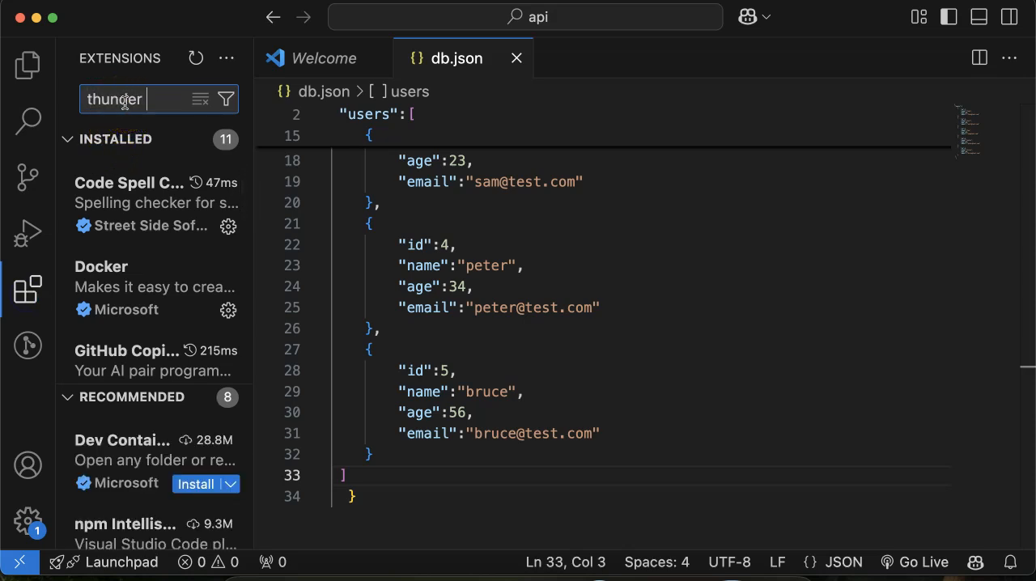
text(under clint)
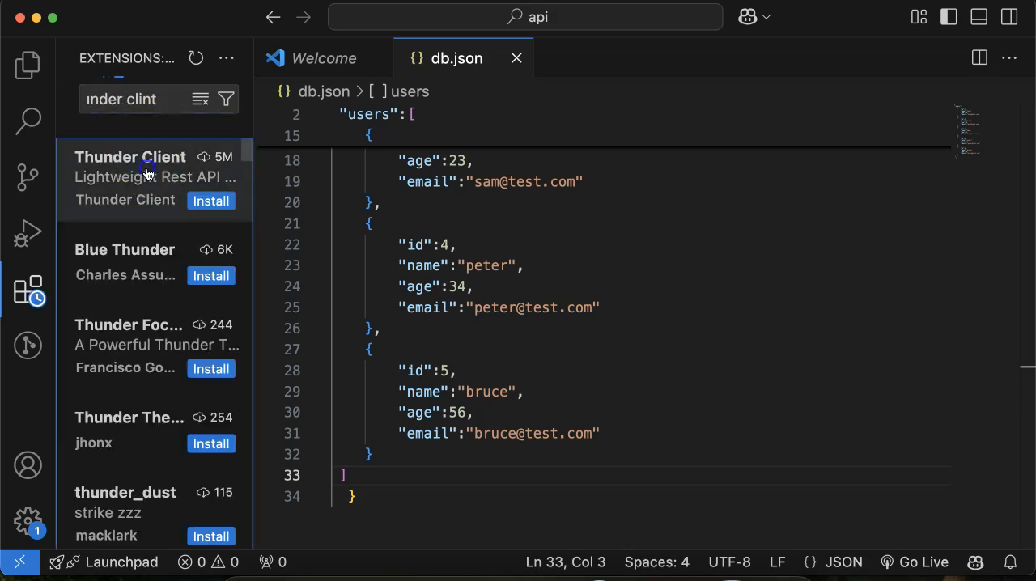
click(129, 157)
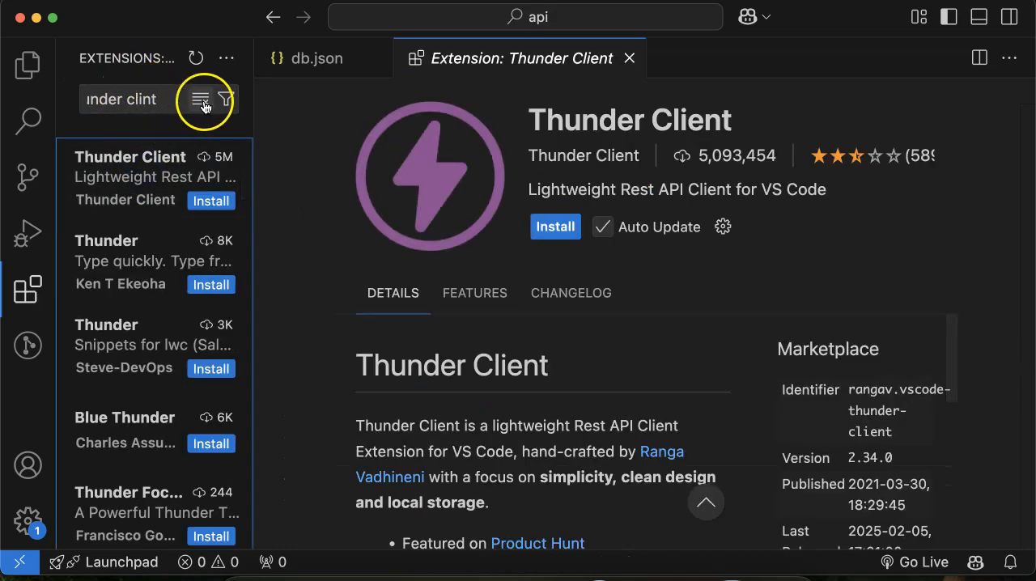
click(556, 227)
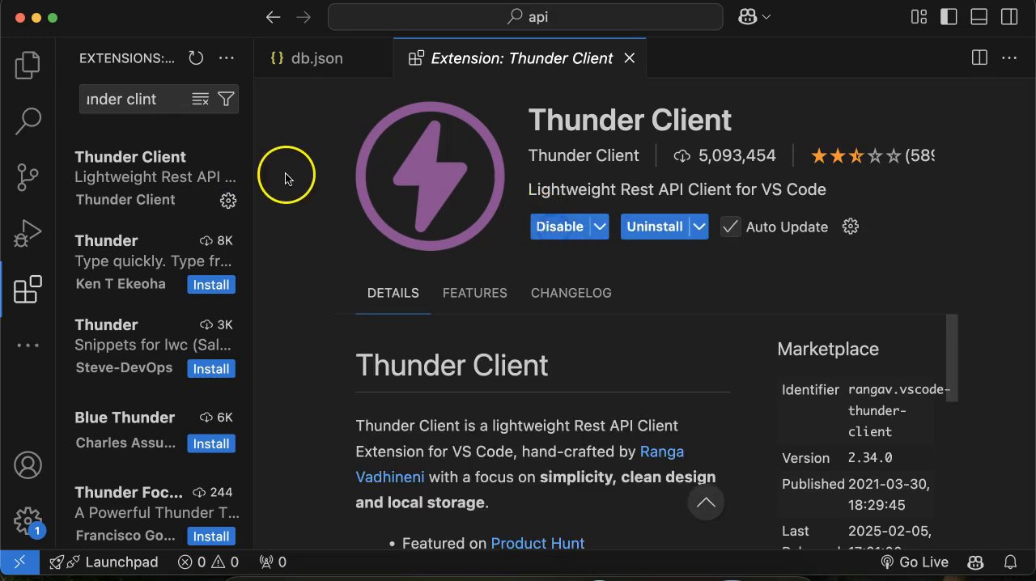
Return to db.json and open the Thunder Client panel from the additional views.
click(630, 58)
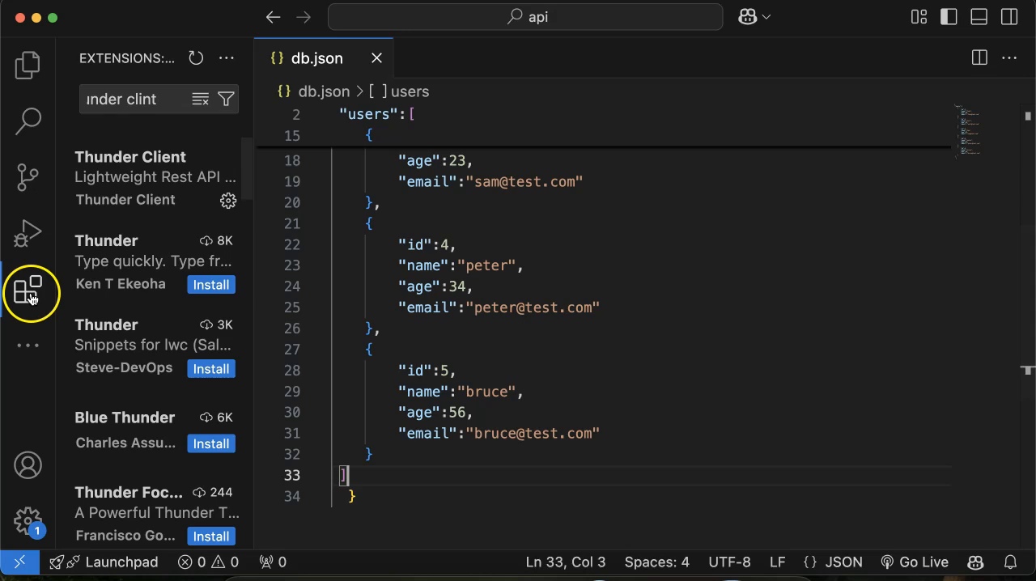
click(28, 347)
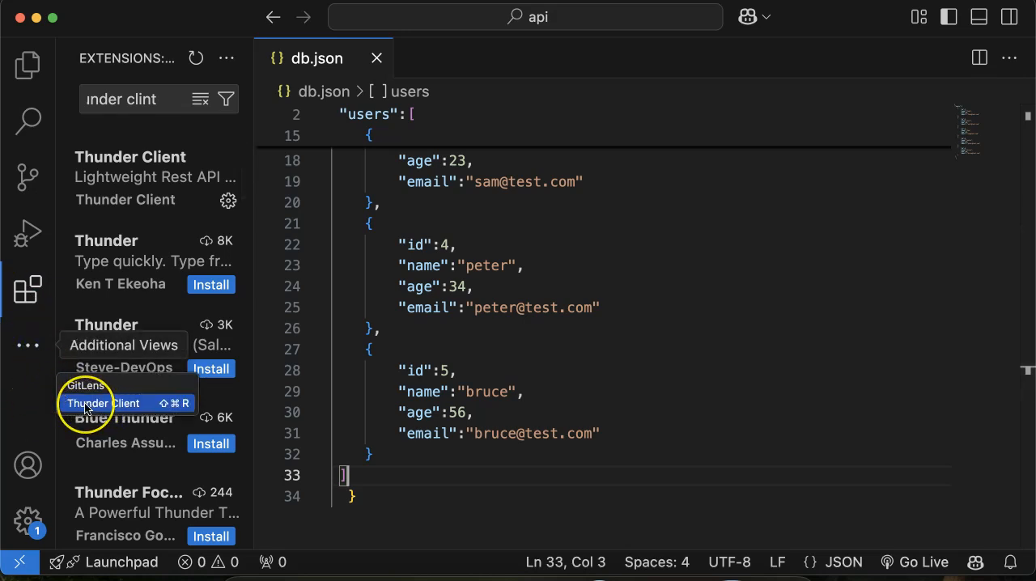
click(103, 403)
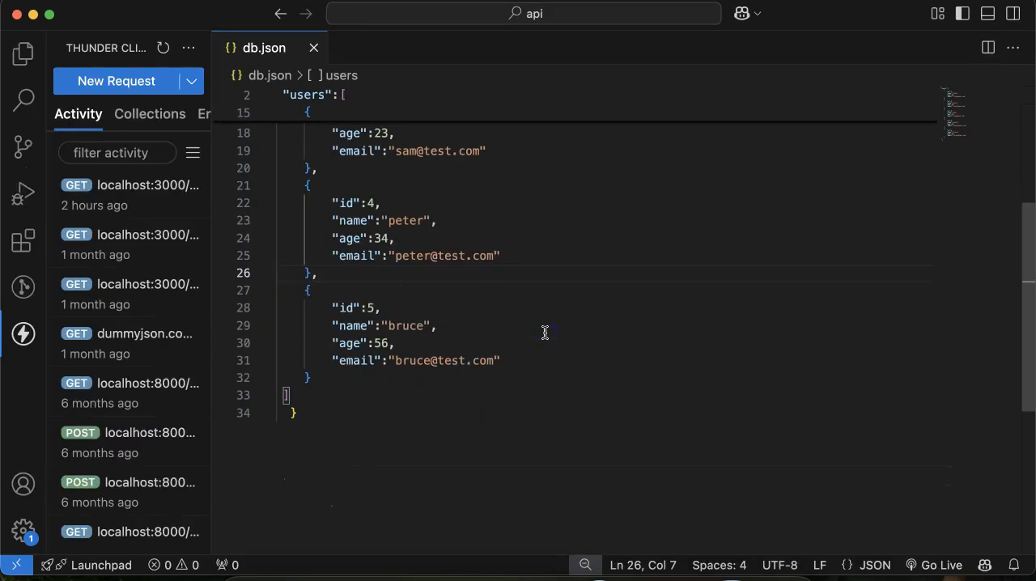
scroll(up, 3)
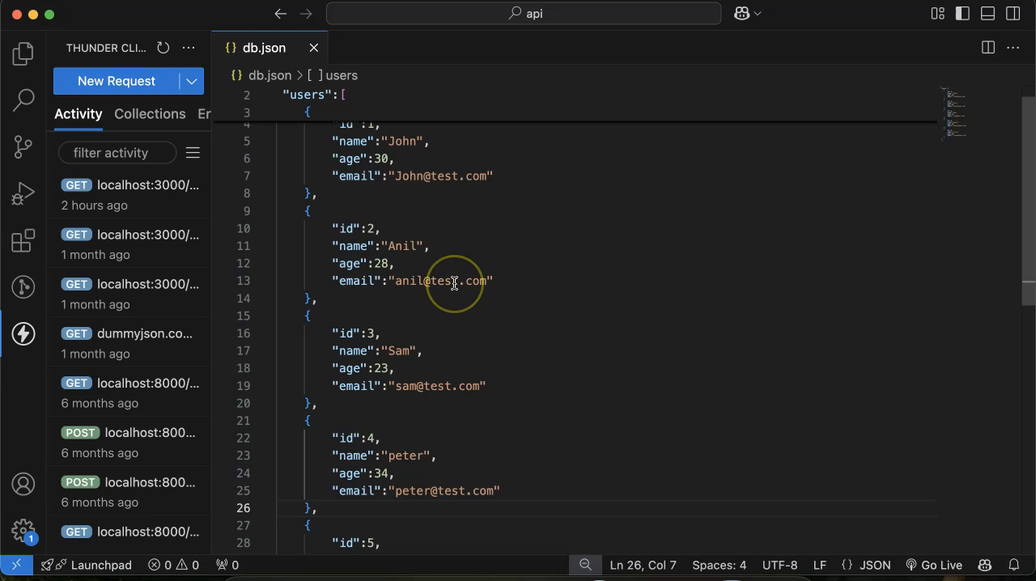
scroll(up, 3)
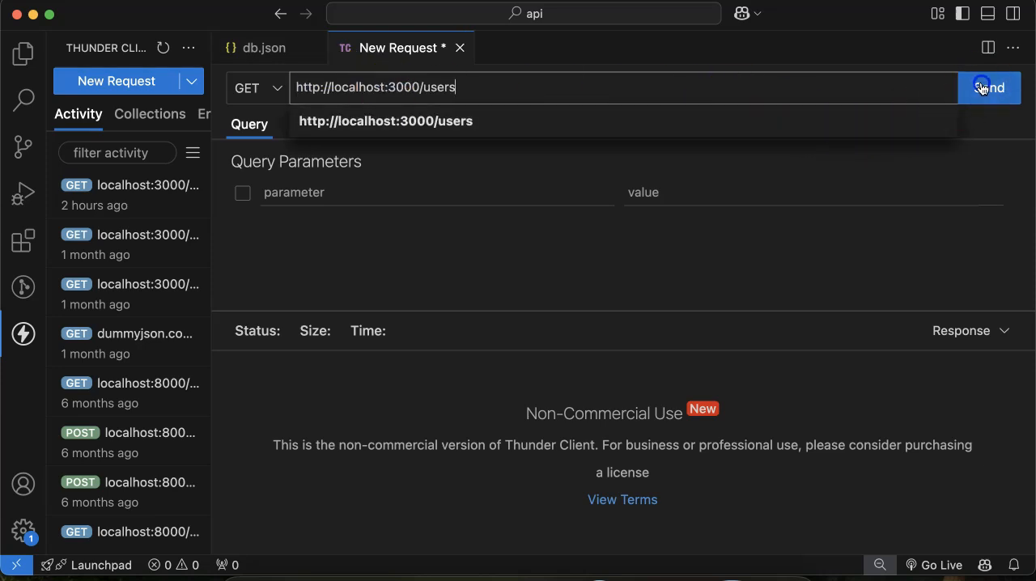
click(988, 87)
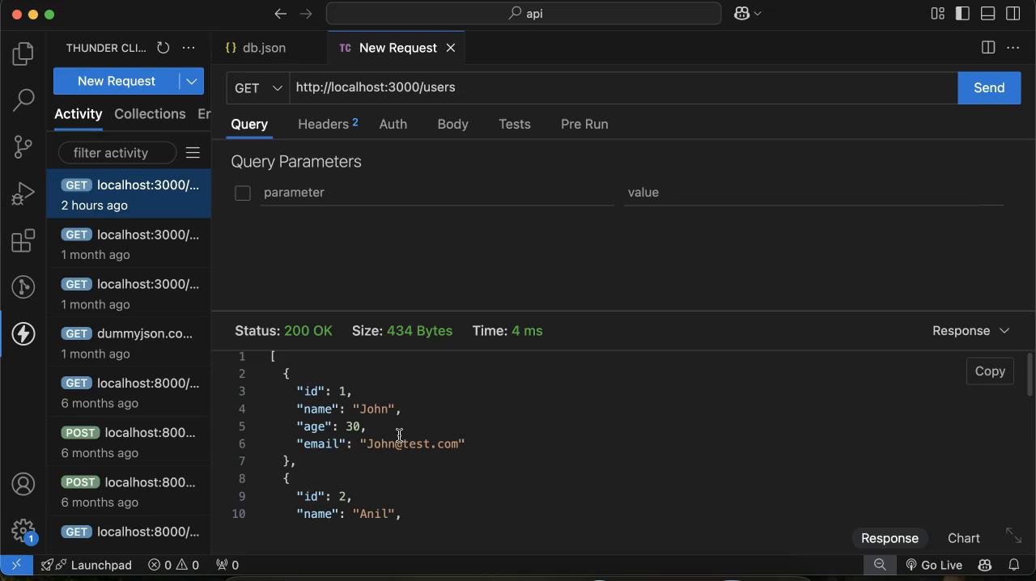
click(256, 87)
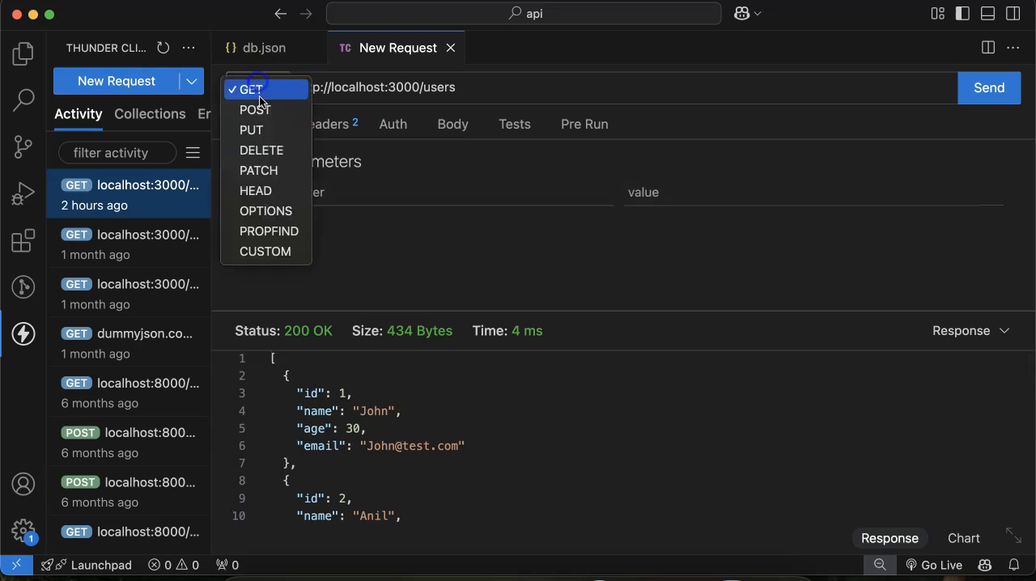
click(256, 110)
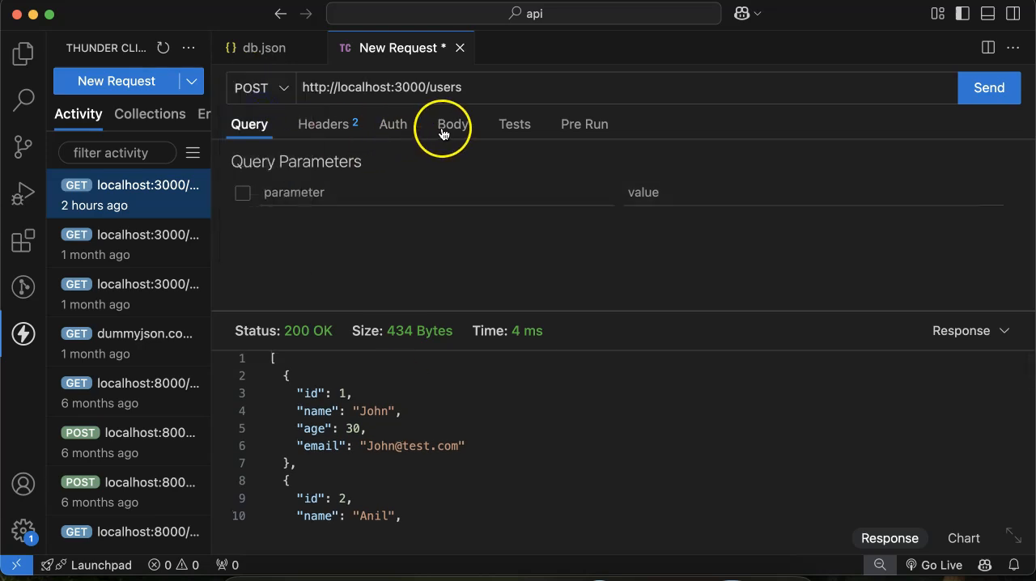
click(453, 123)
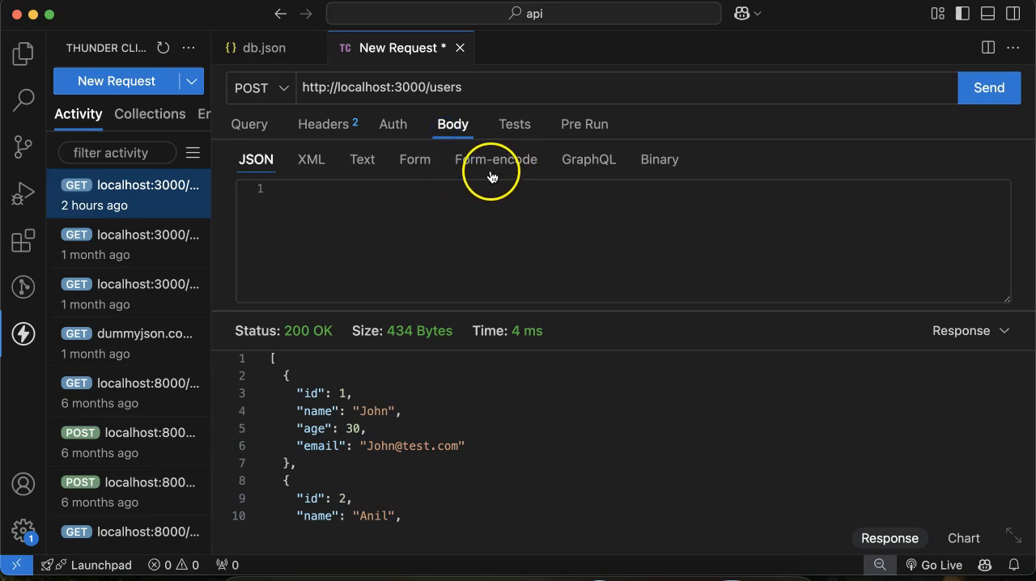
mouse_move(362, 161)
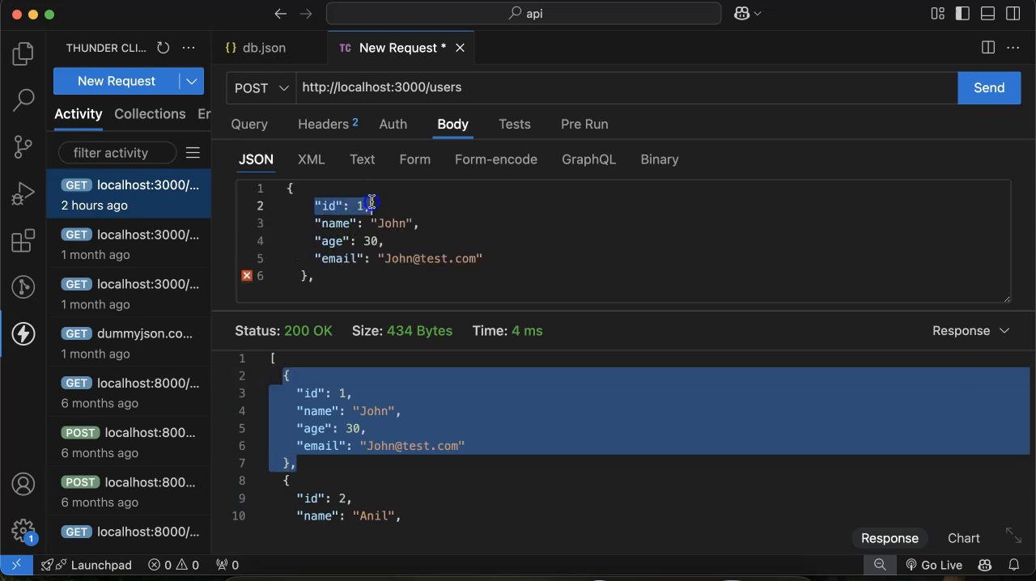
key(Backspace)
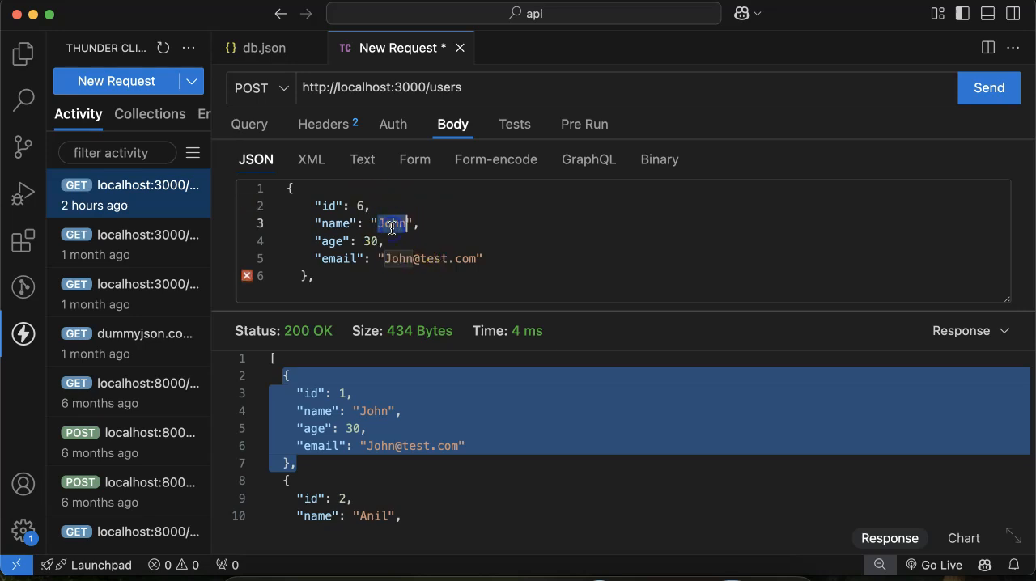
text(tony)
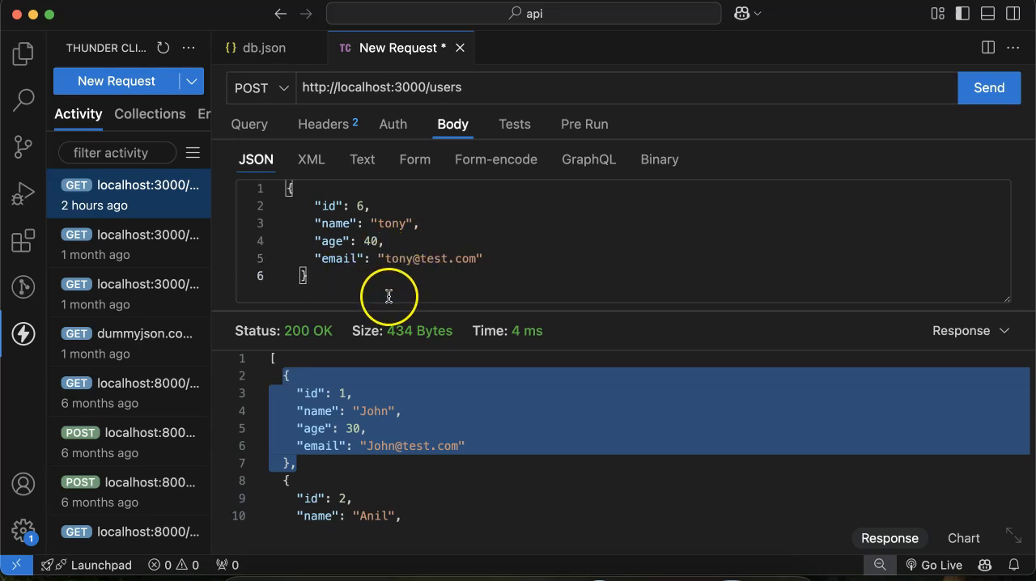
mouse_move(260, 87)
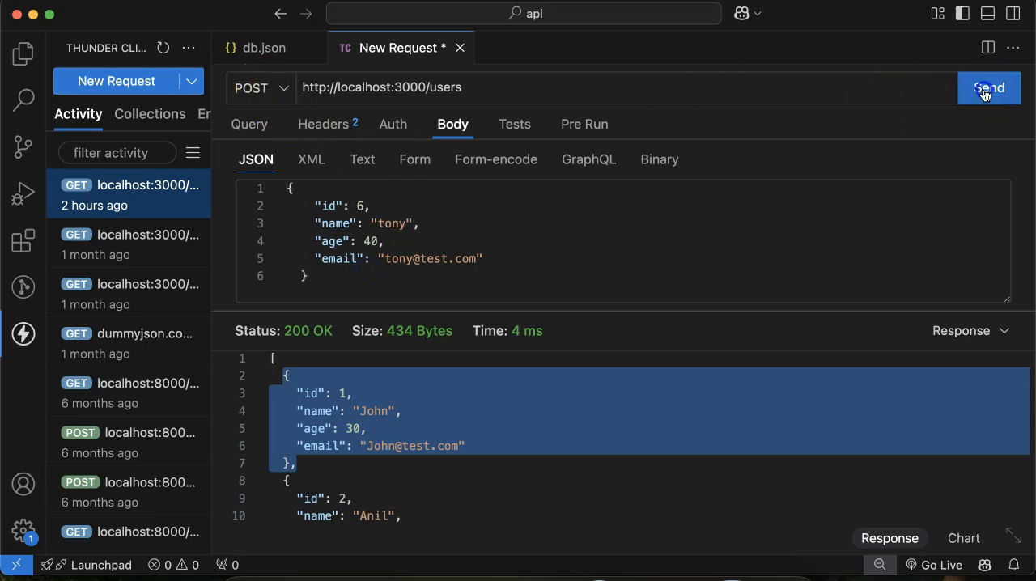
Send the POST creating tony and reload the browser's users page to see him.
click(988, 88)
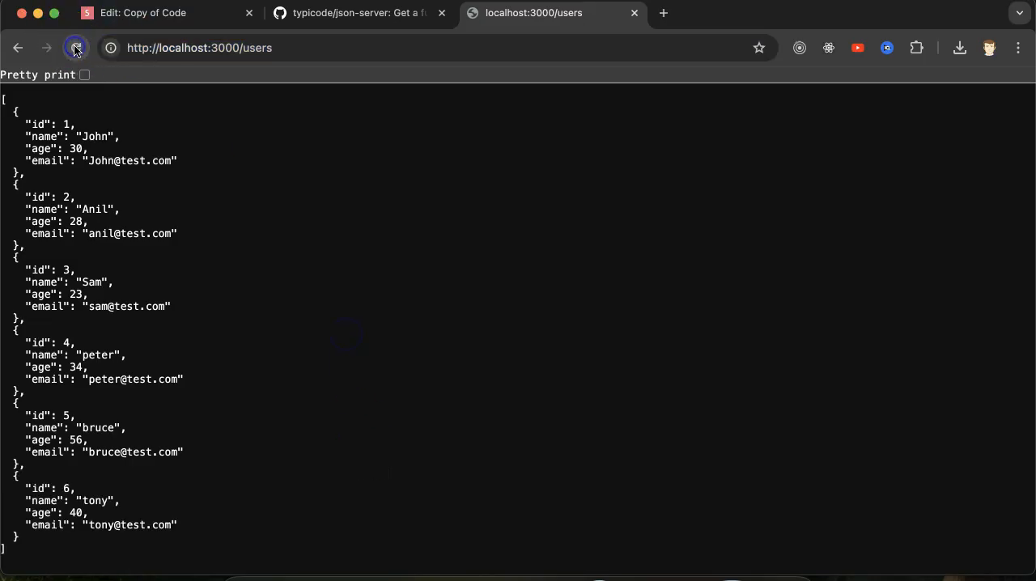
click(75, 47)
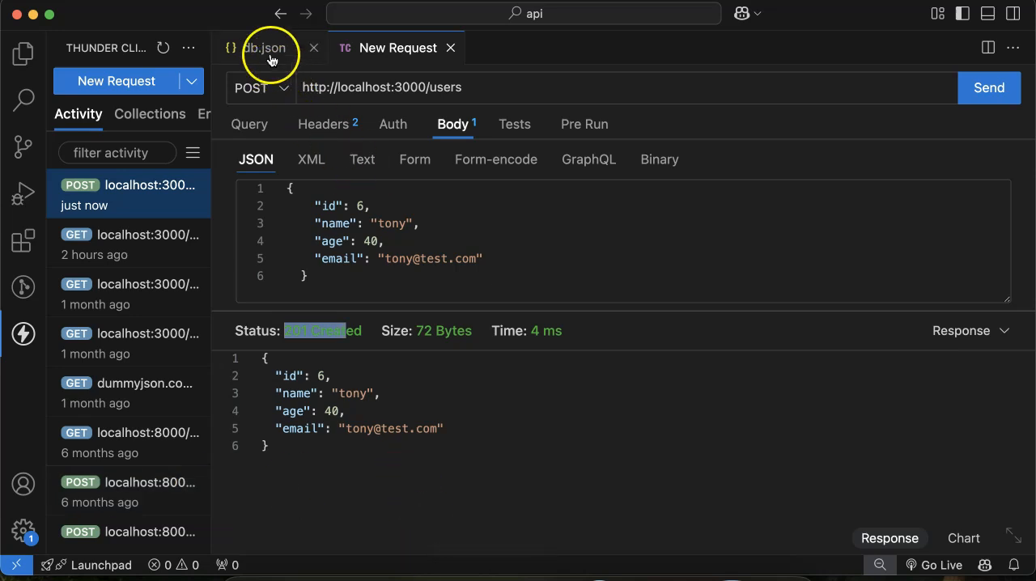
Switch the request back to GET and fetch the users again, confirming tony is included.
click(265, 47)
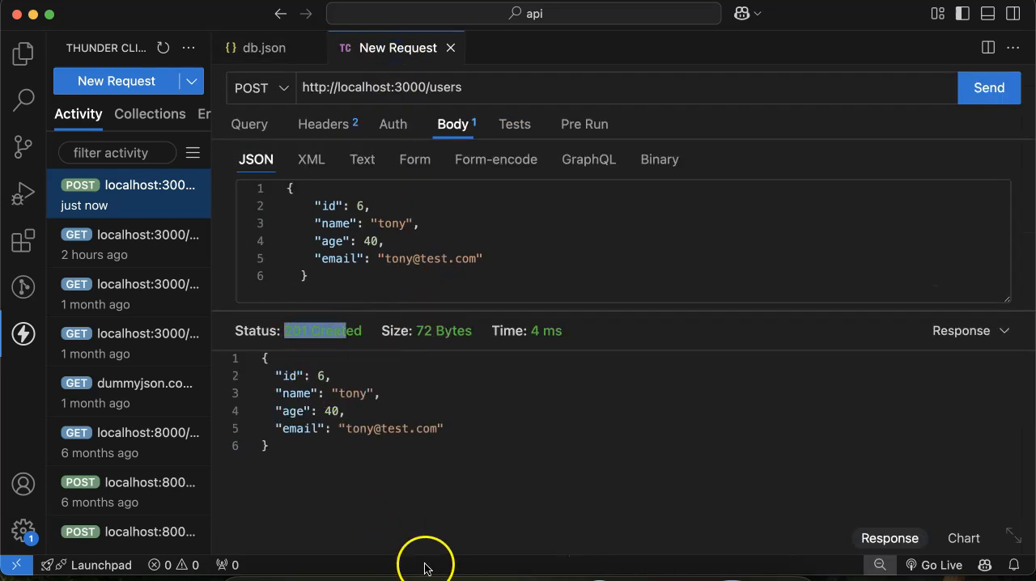
click(259, 87)
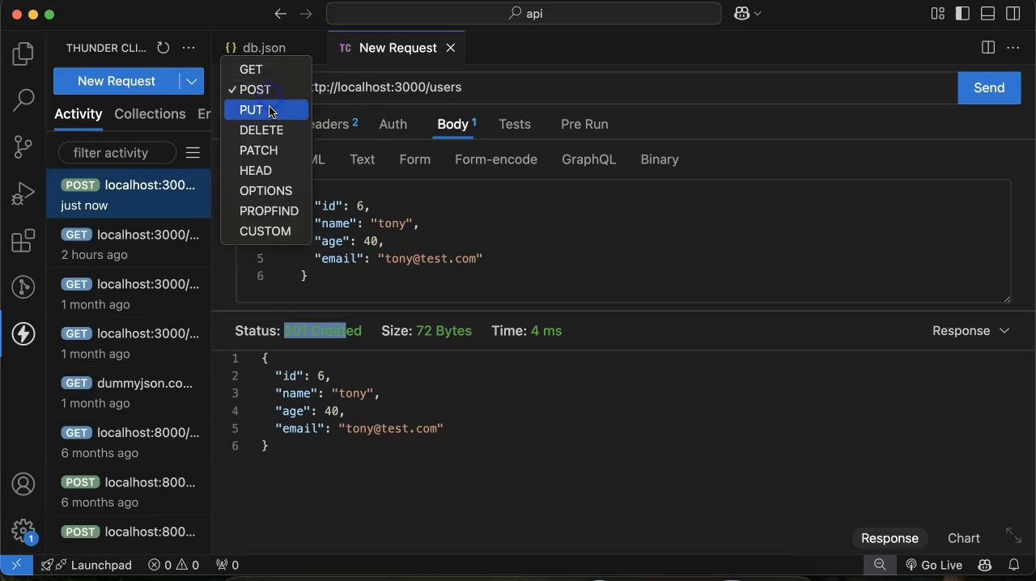
click(251, 68)
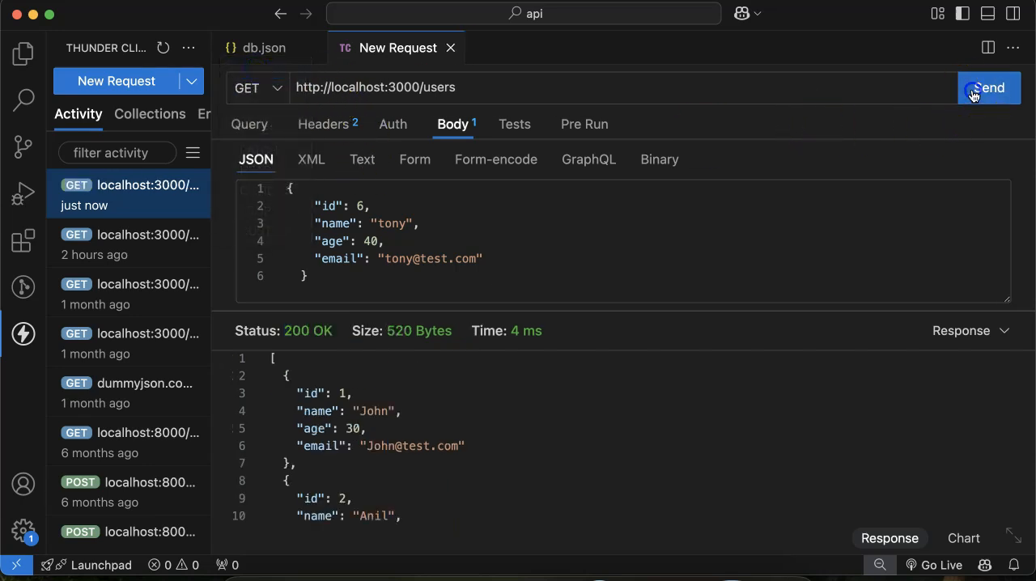
scroll(down, 3)
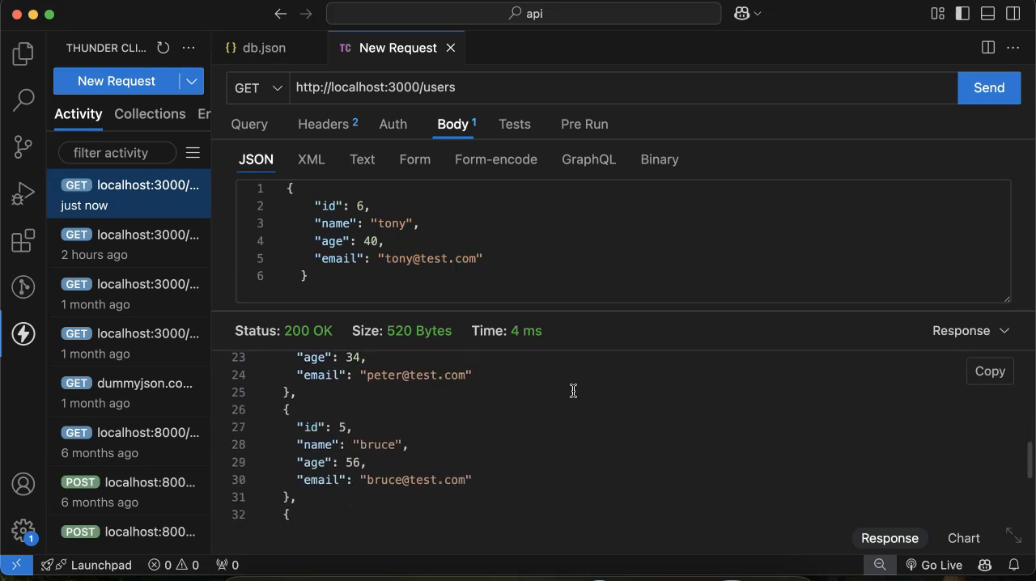
scroll(down, 3)
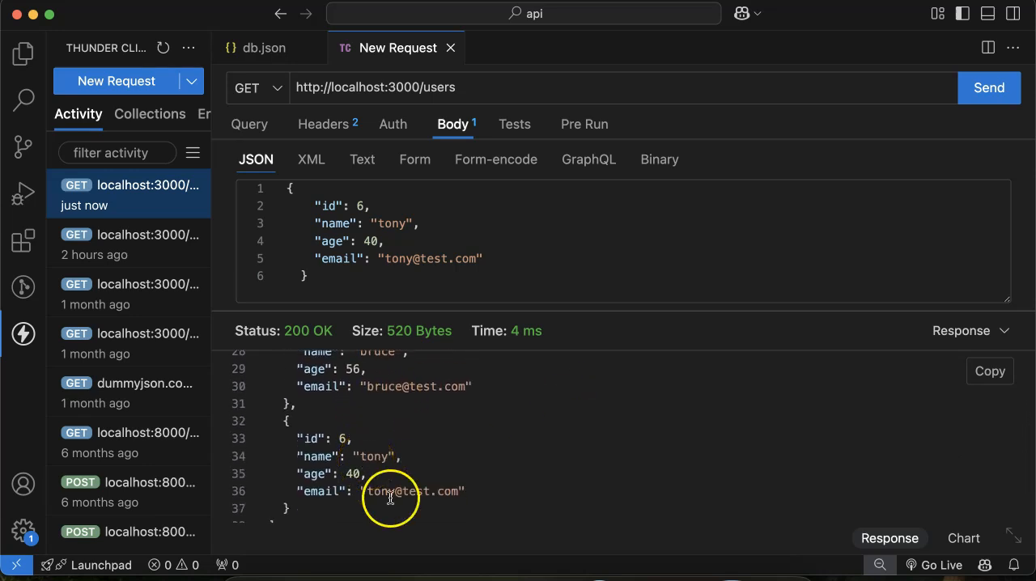
mouse_move(450, 46)
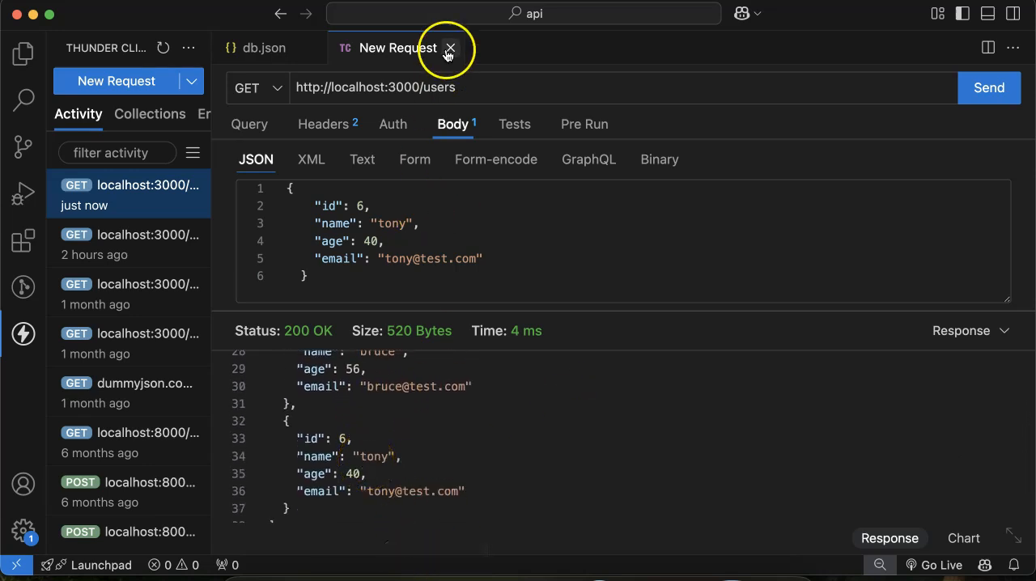
Close the request and check db.json holds tony as the sixth user.
click(450, 47)
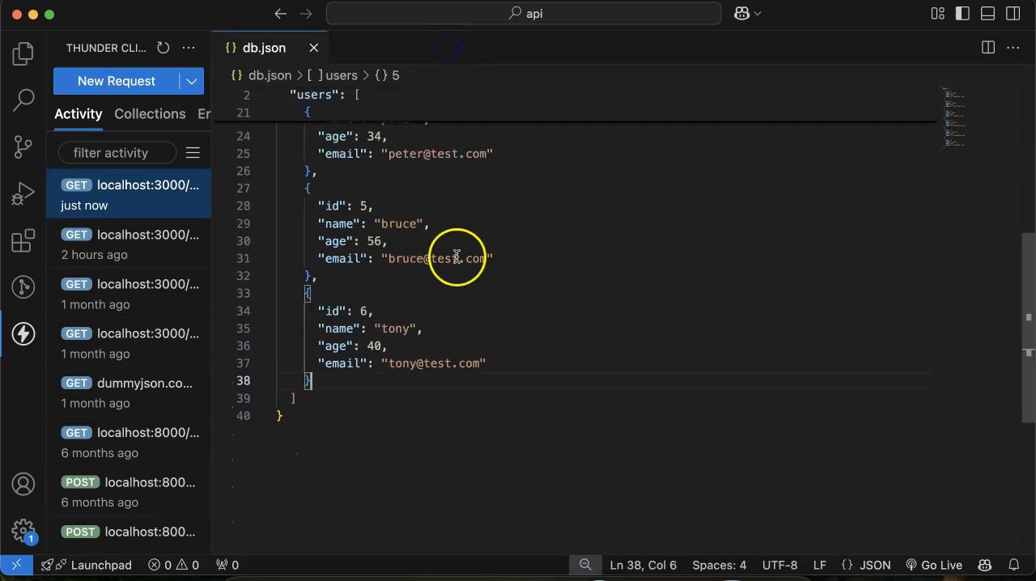
click(22, 52)
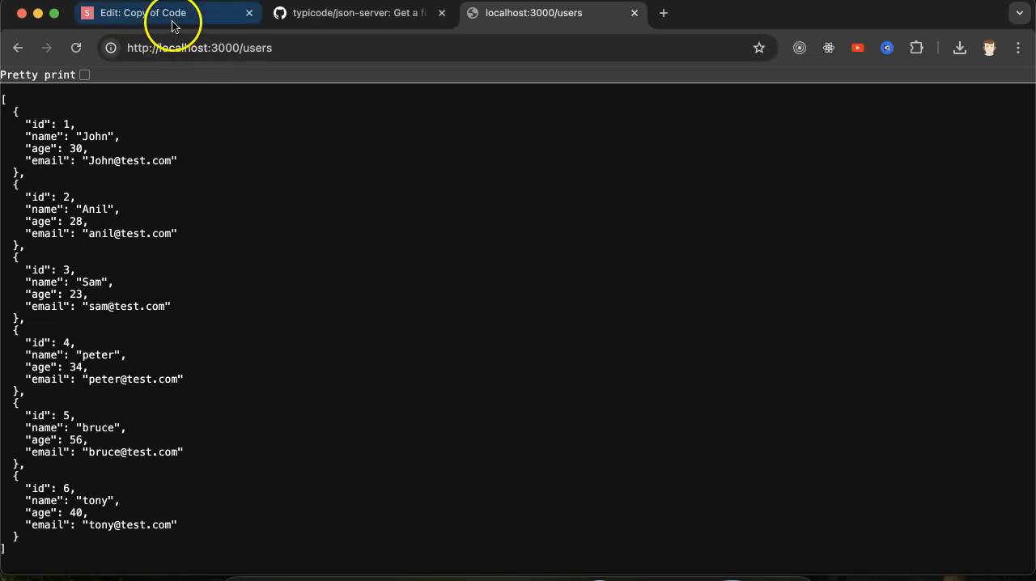
Switch to the Slides.com tab showing the JSON Server agenda slide.
click(143, 13)
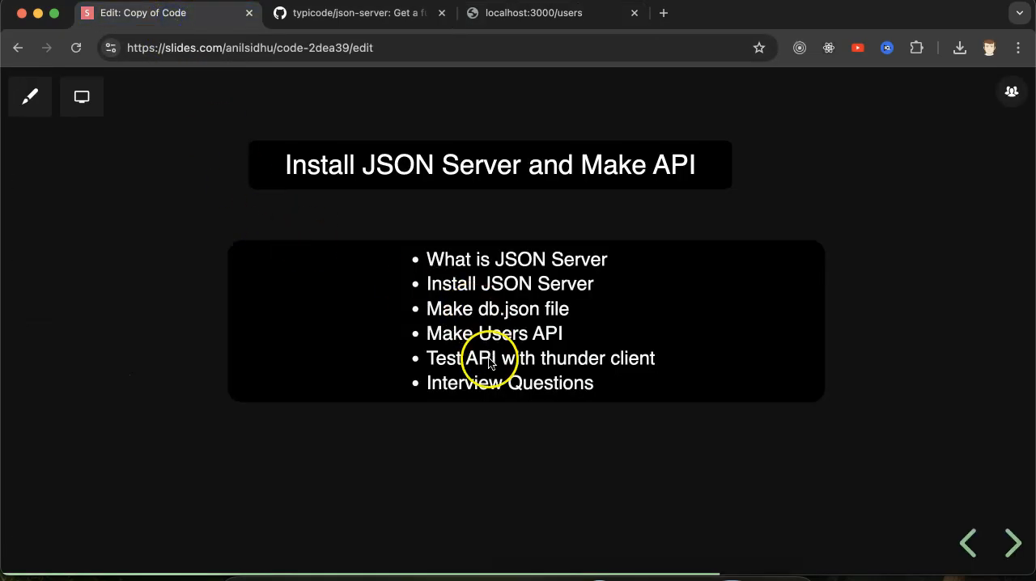
mouse_move(486, 395)
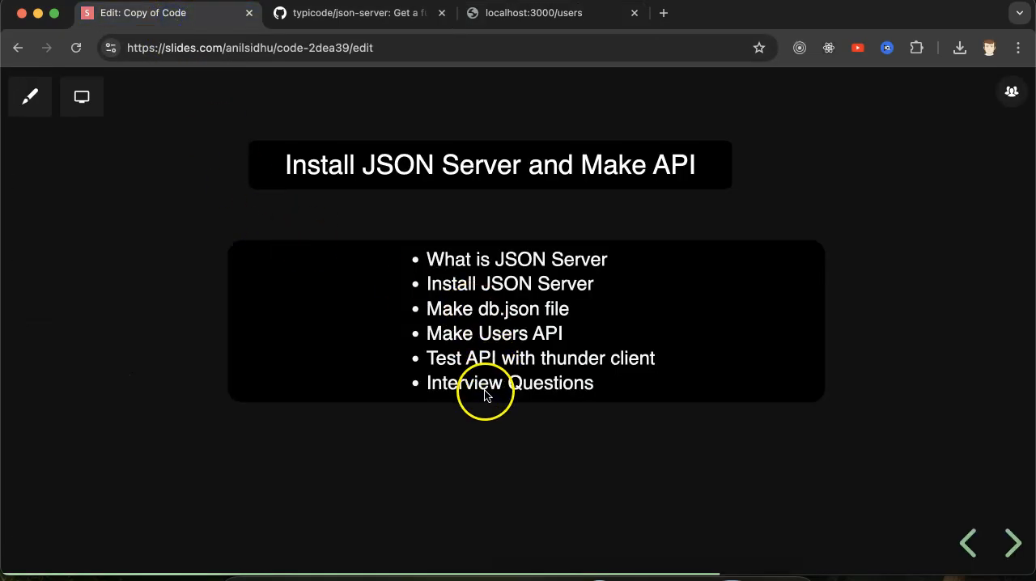